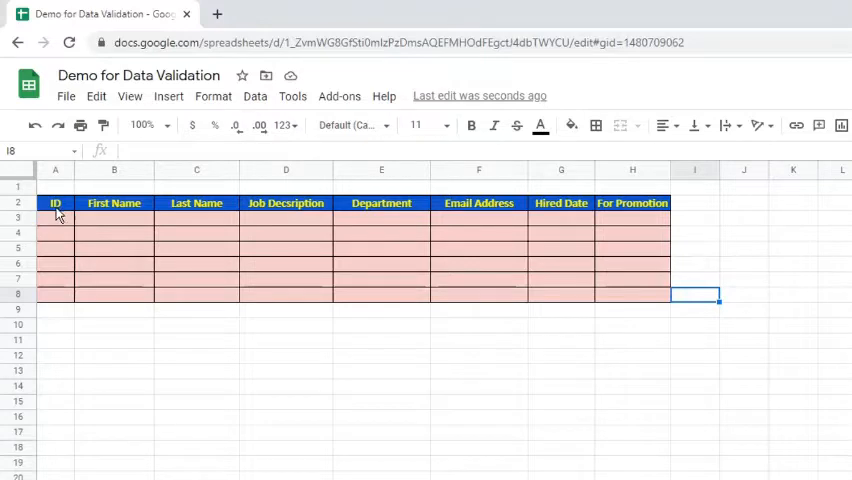
mouse_move(58, 228)
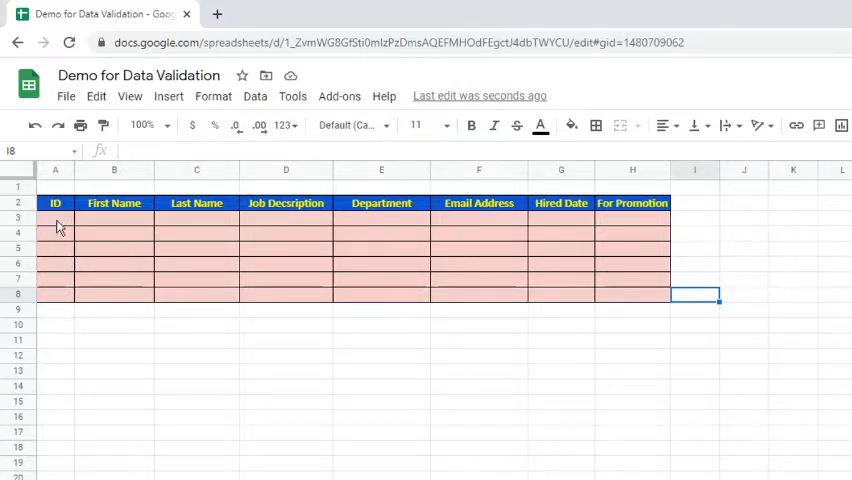
- Start a data validation rule from cell A3 and set its range to A3:A8
left_click(55, 218)
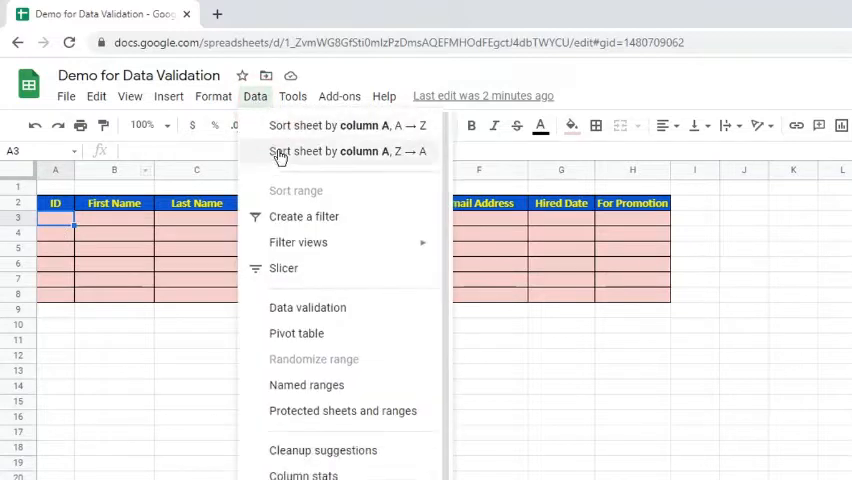
left_click(307, 307)
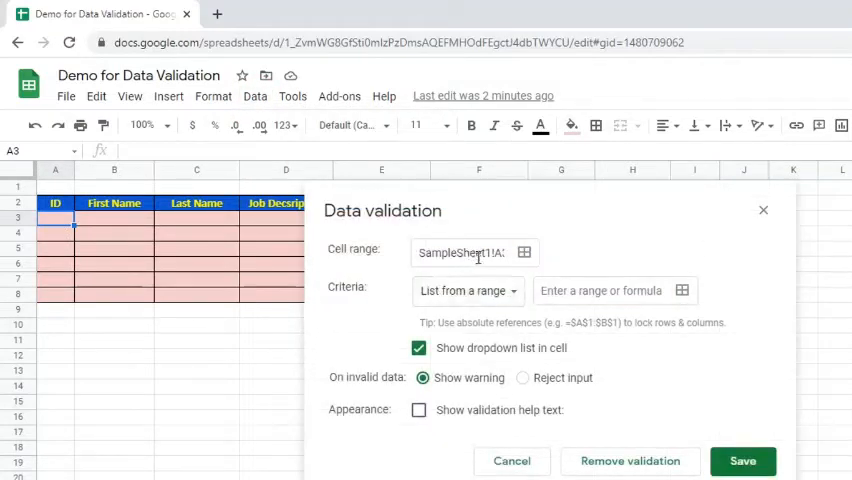
left_click(460, 252)
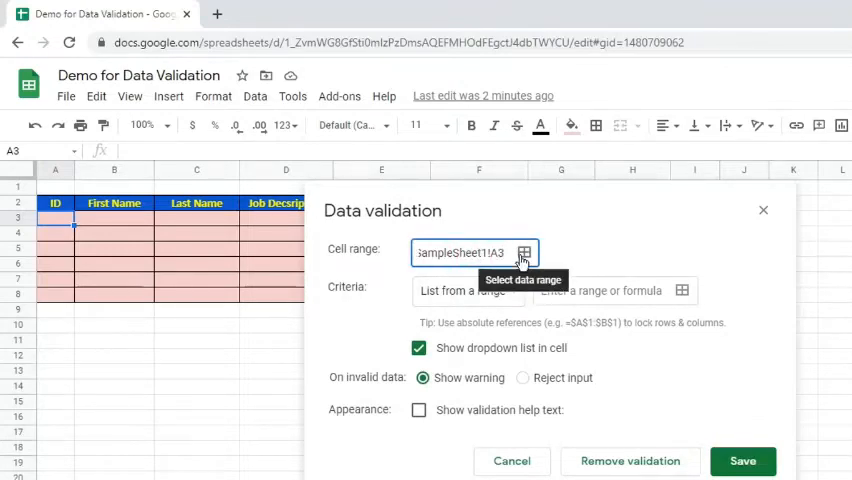
left_click(521, 251)
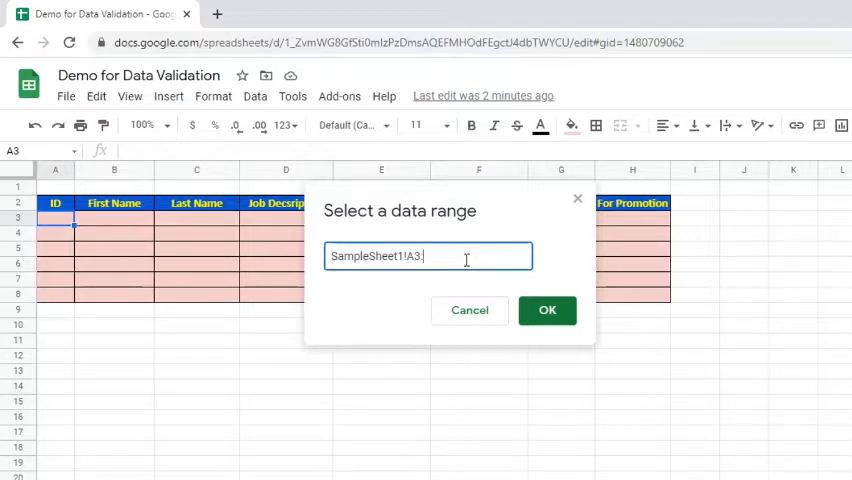
type("A")
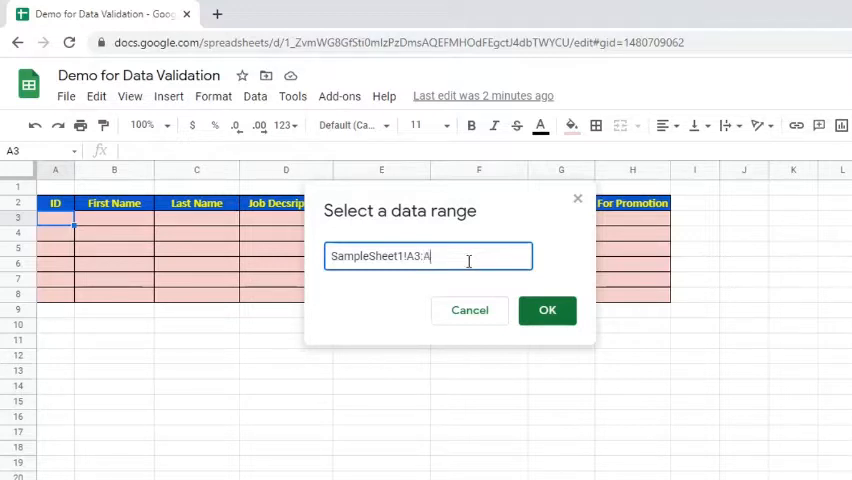
type("8")
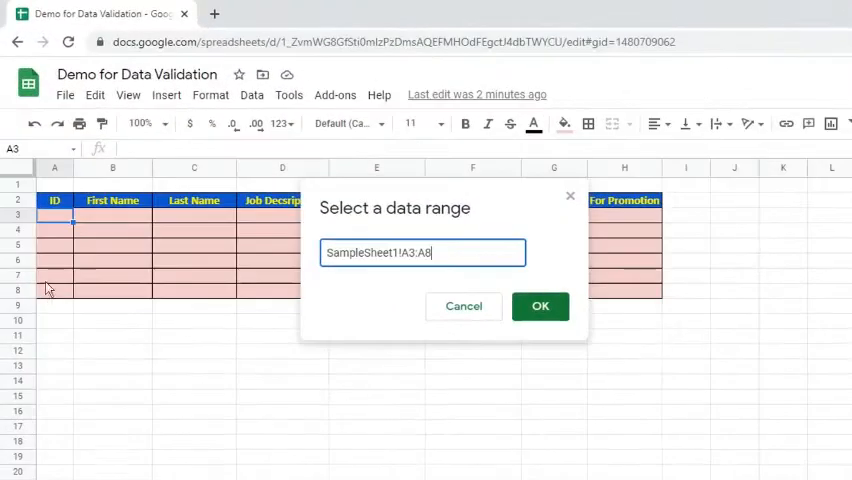
left_click(540, 306)
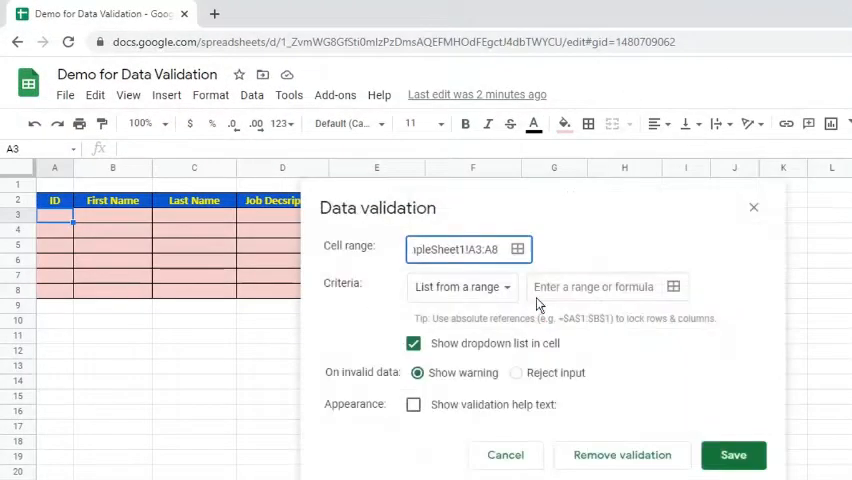
- Require numbers between 1 and 1000 in A3:A8, reject invalid input, show help text, and save
left_click(461, 287)
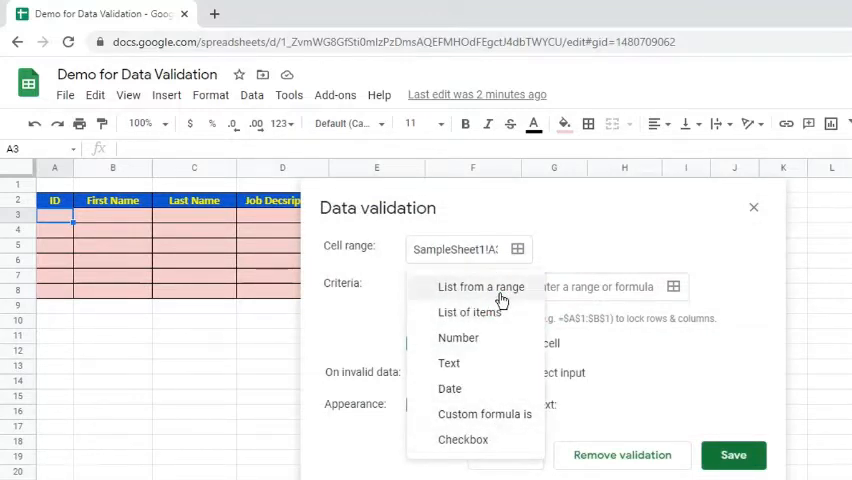
left_click(458, 337)
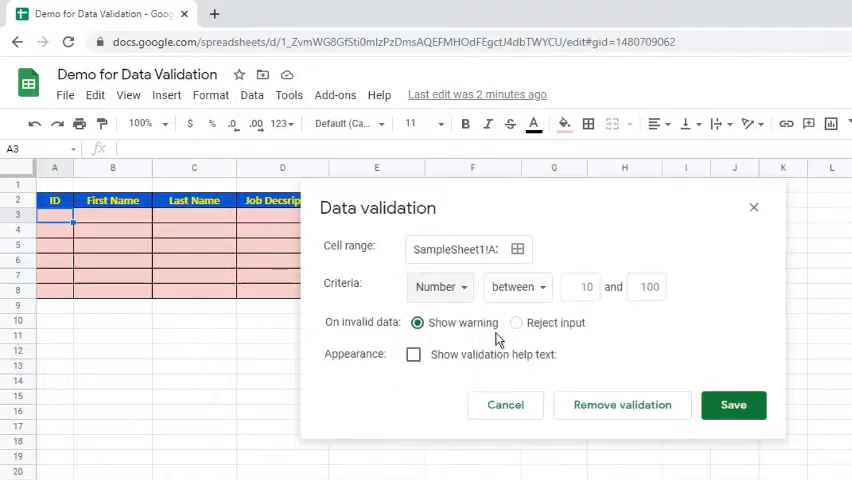
left_click(580, 287)
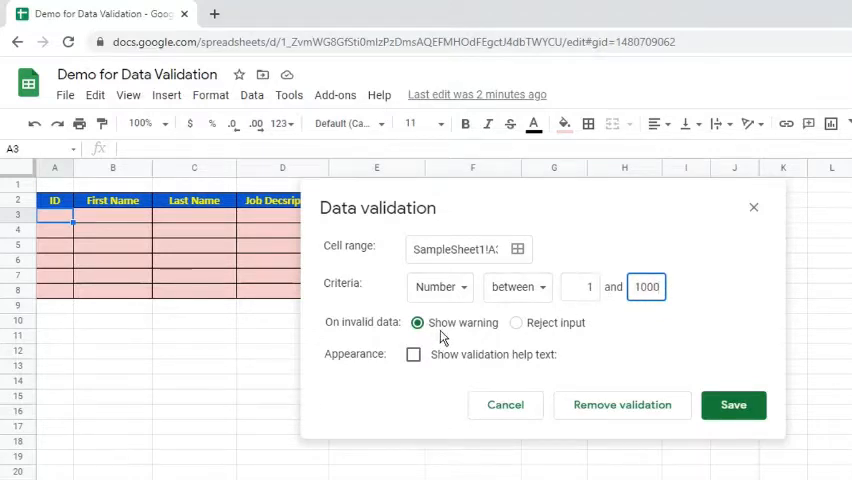
mouse_move(533, 334)
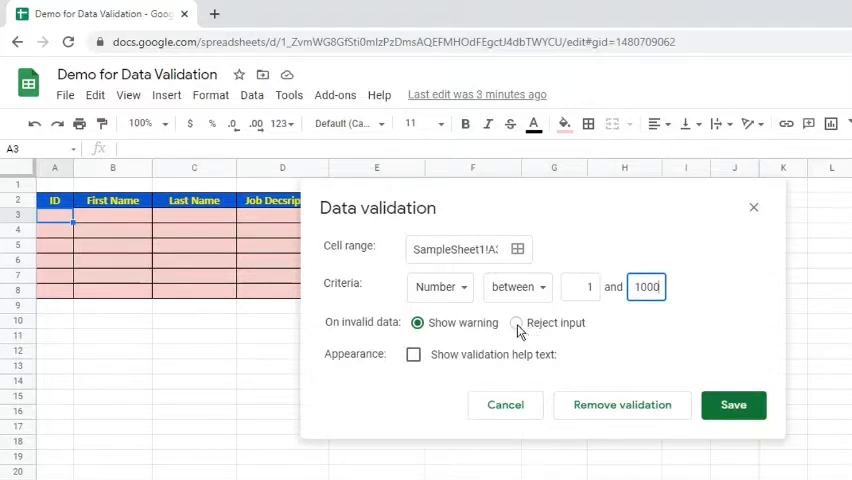
left_click(516, 322)
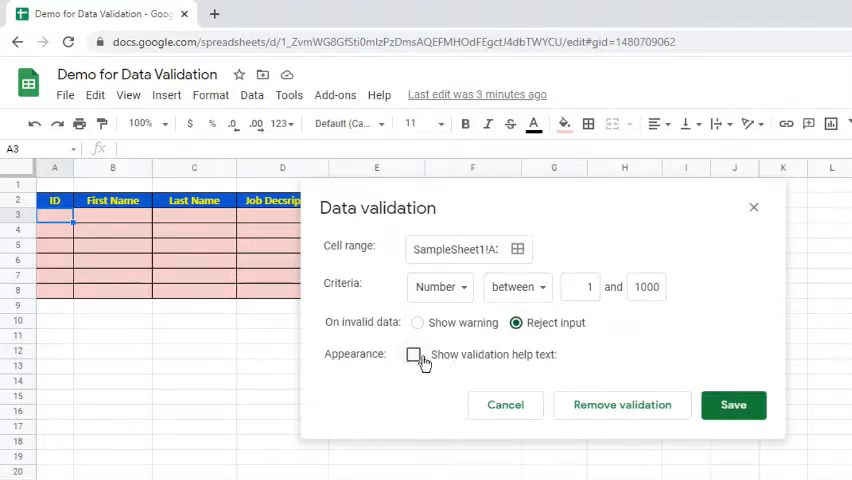
left_click(414, 354)
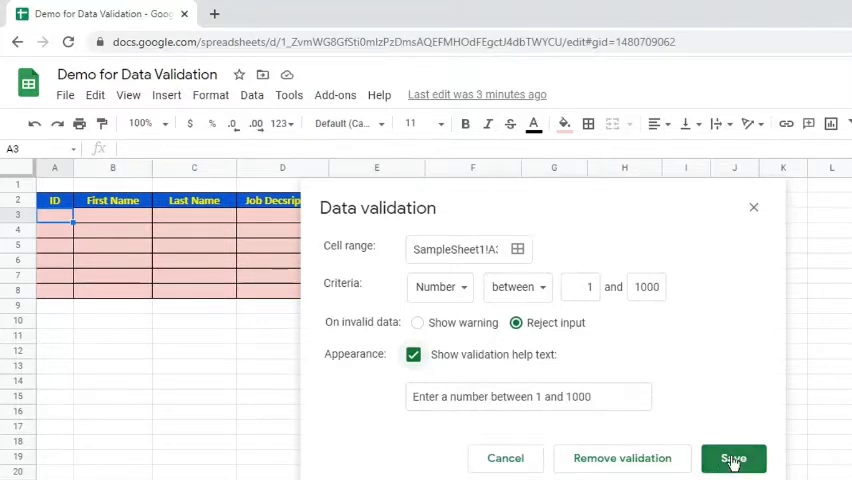
left_click(733, 458)
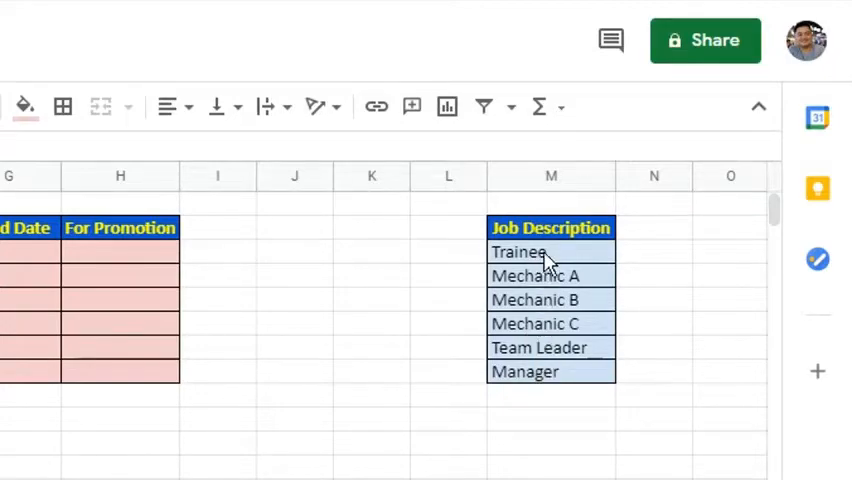
- Start a second validation rule on D3:D8 using List from a range criteria
left_click(256, 96)
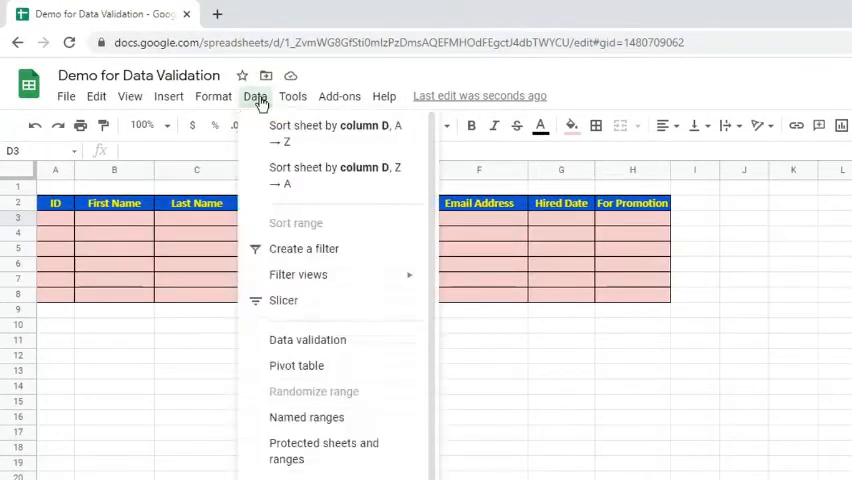
left_click(307, 339)
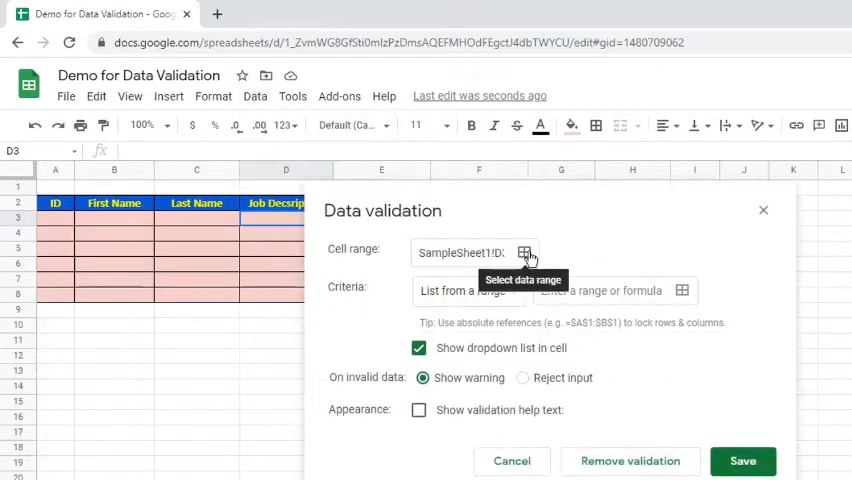
left_click(526, 252)
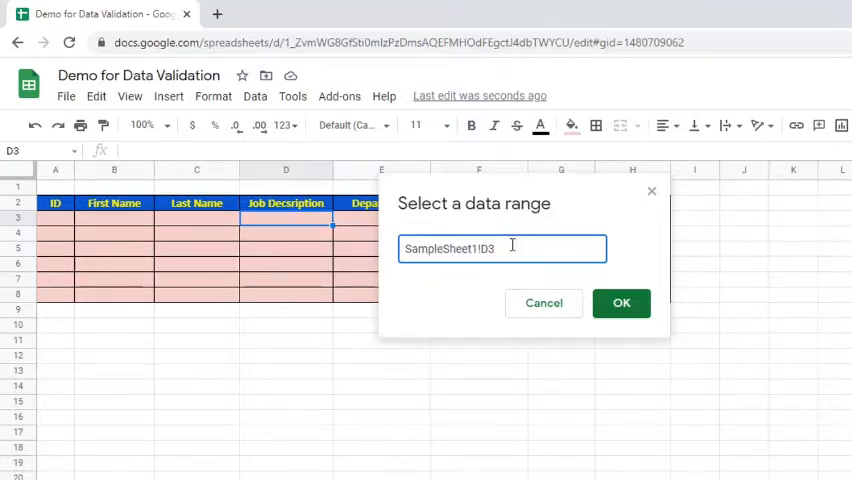
left_click(621, 303)
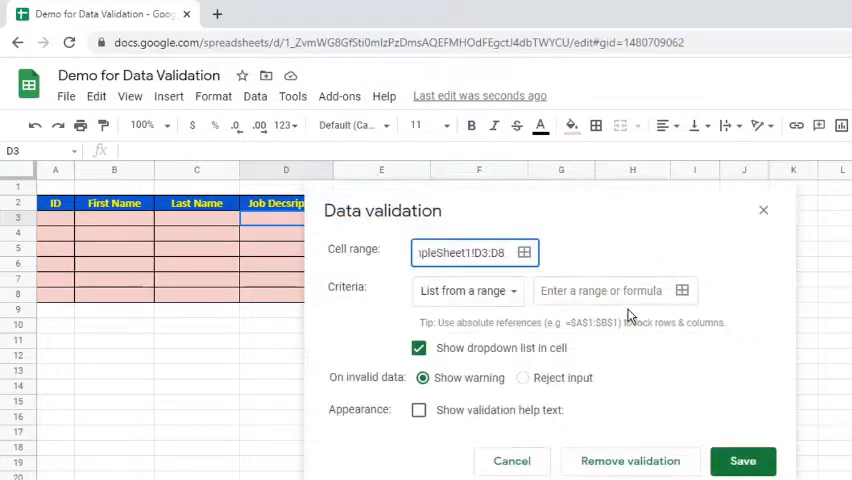
left_click(467, 290)
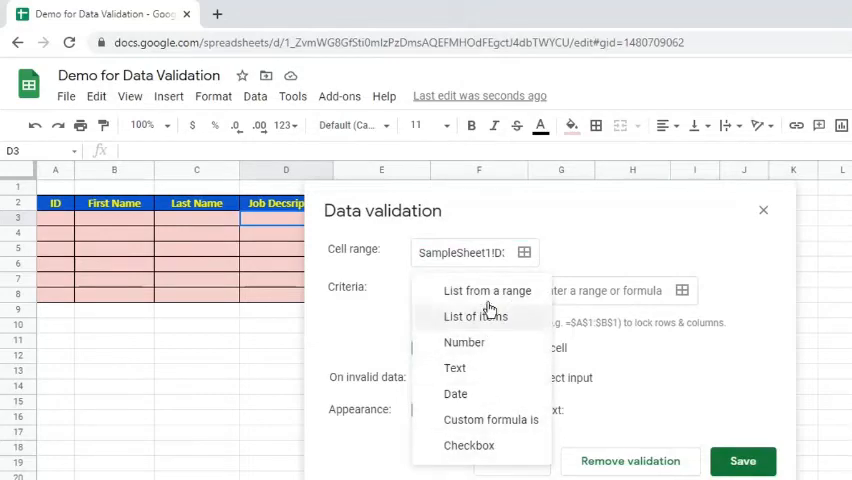
left_click(487, 290)
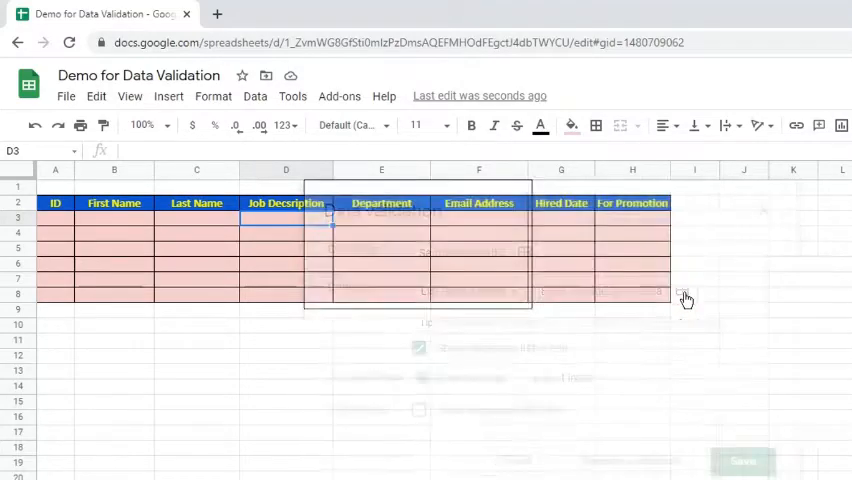
- Source the D3:D8 dropdown from M3:M8, reject other input, add help text 'Select one from the options.', and save
left_click(685, 298)
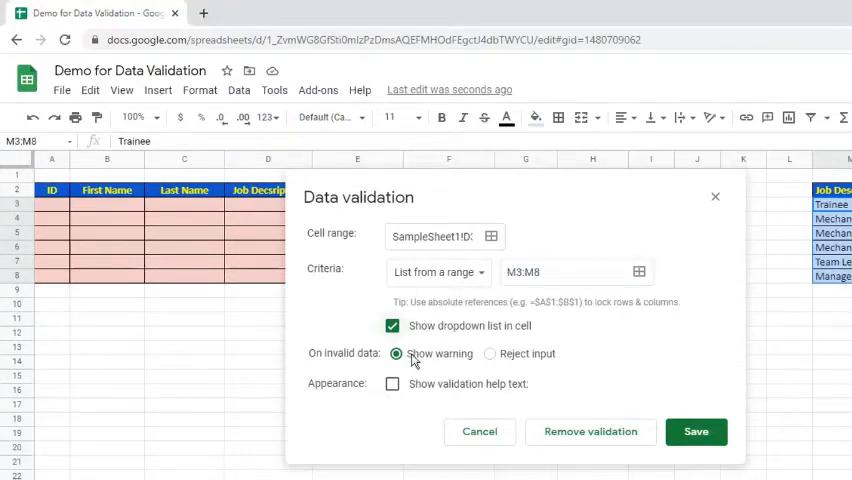
mouse_move(453, 361)
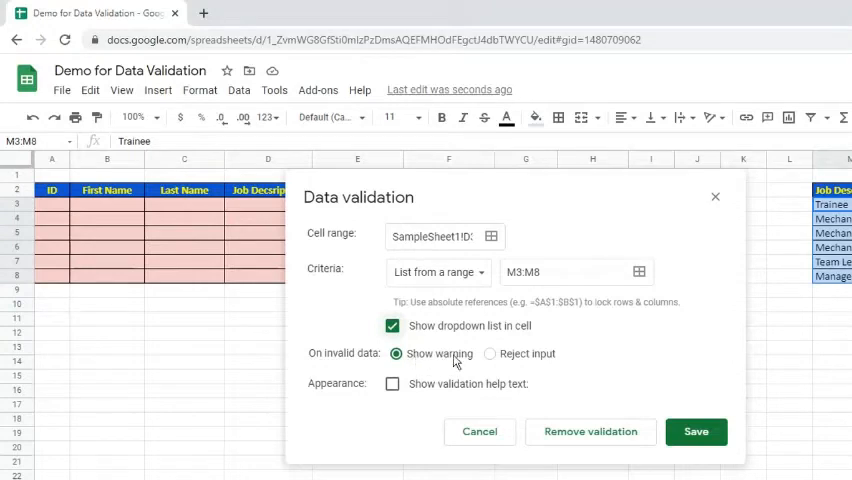
mouse_move(490, 356)
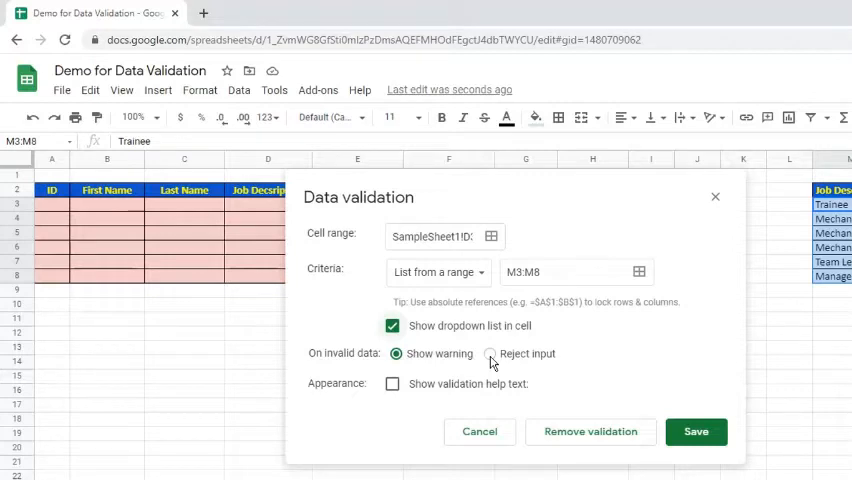
left_click(490, 354)
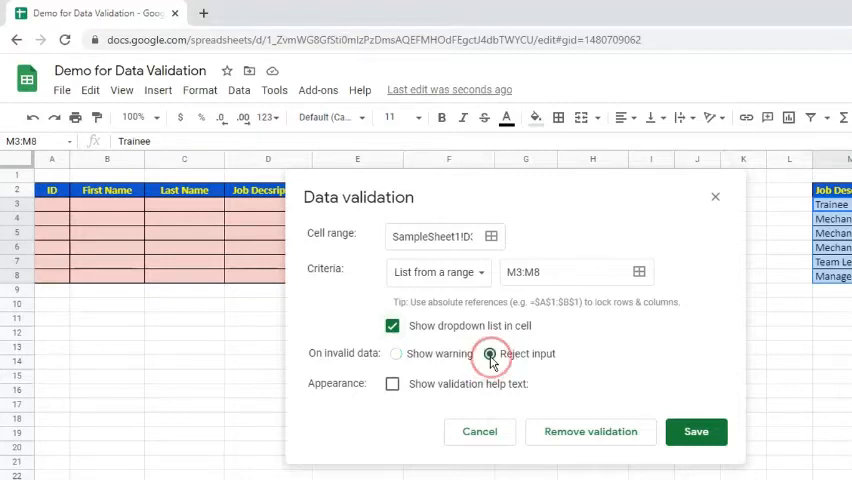
left_click(491, 354)
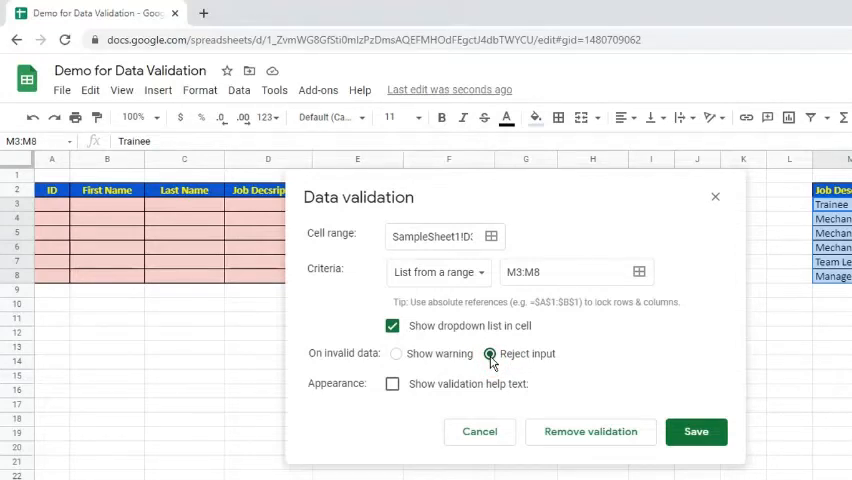
left_click(392, 384)
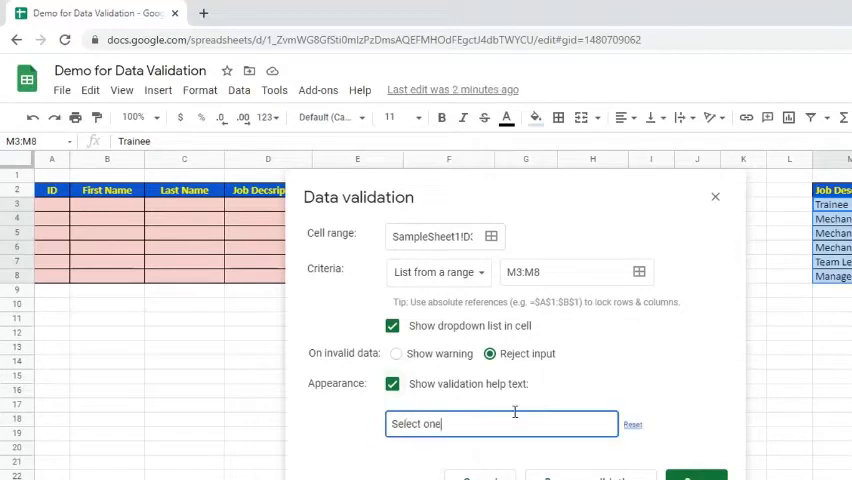
type("from the options.")
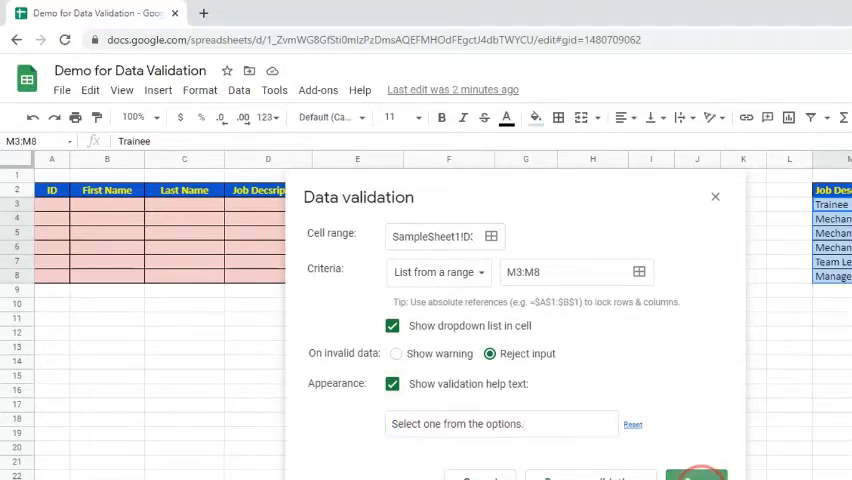
left_click(697, 472)
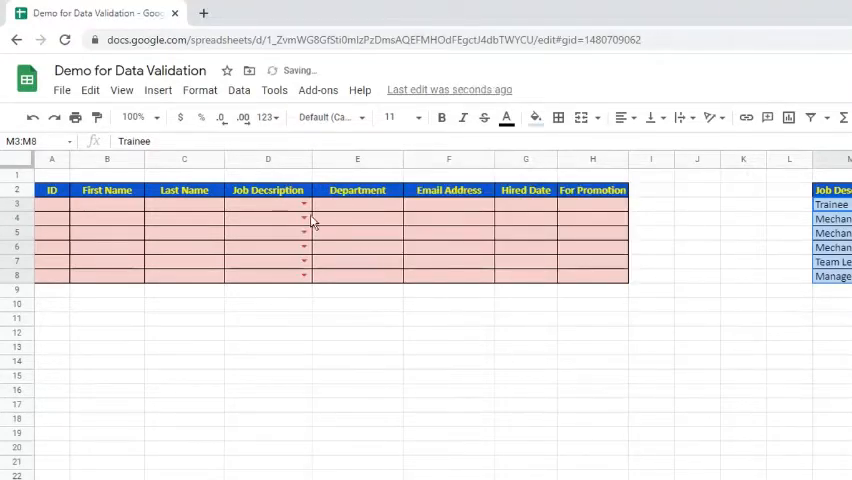
left_click(304, 204)
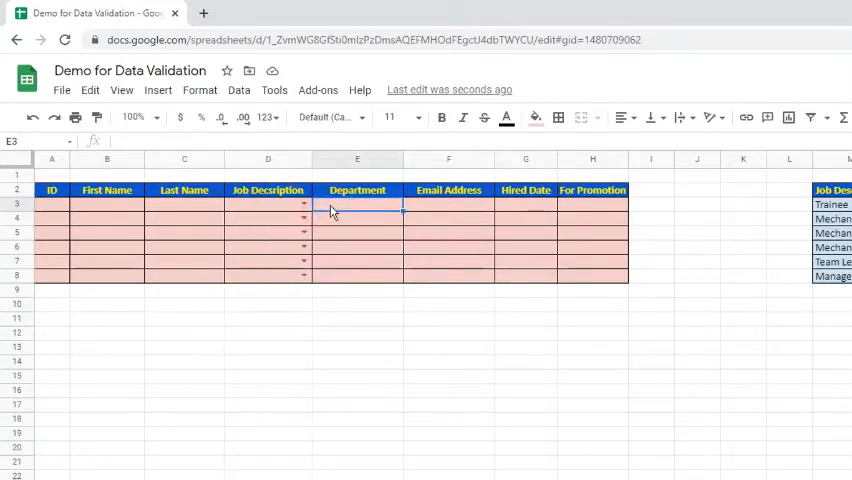
- Make E3:E8 a dropdown of 'Line Maintenance,Base Maintenance', rejecting other input, with help text
left_click(239, 90)
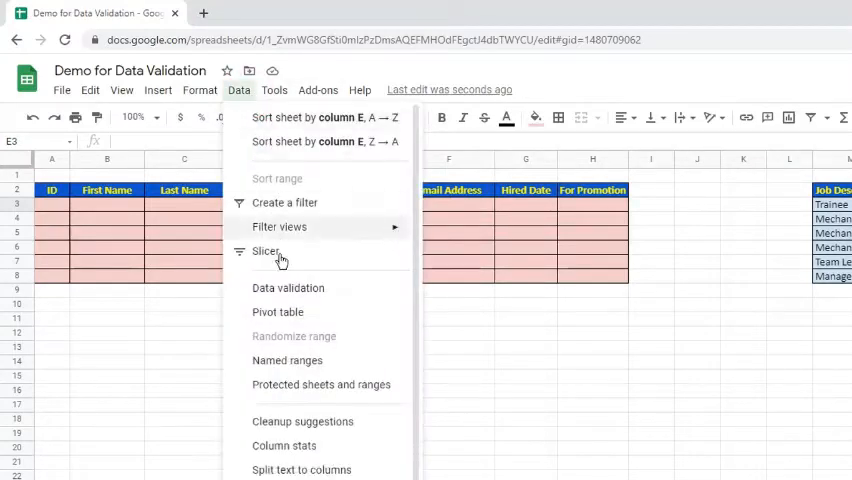
left_click(267, 251)
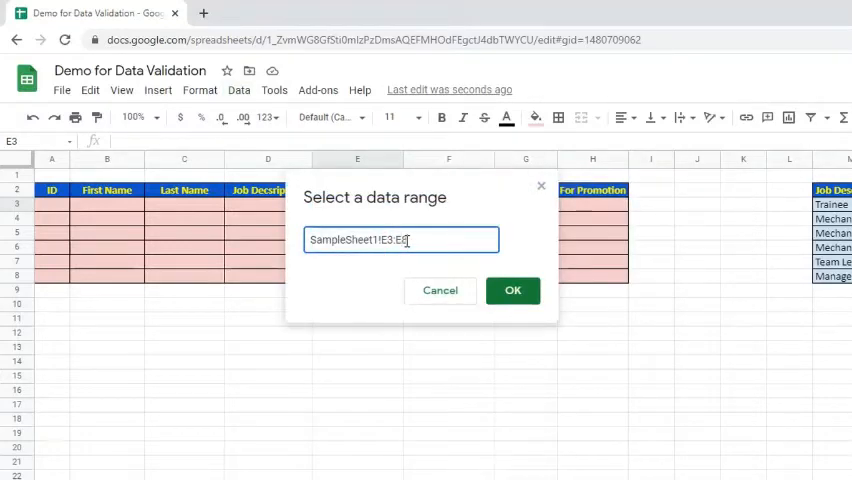
left_click(512, 290)
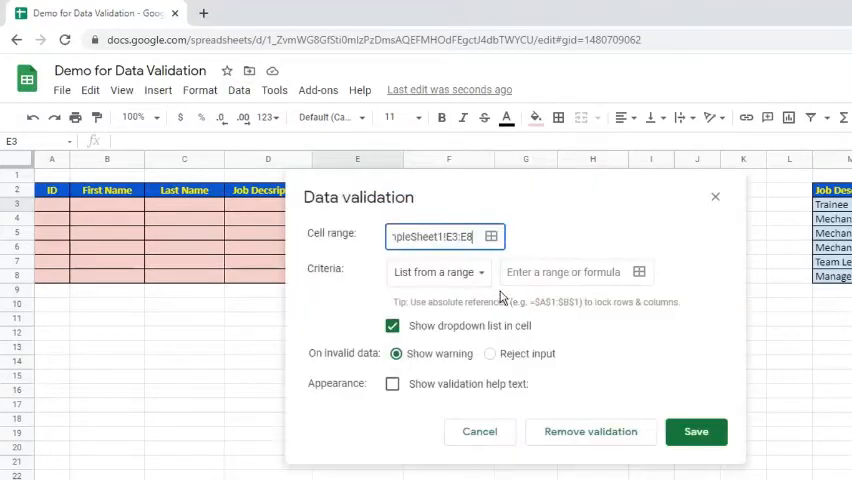
left_click(437, 271)
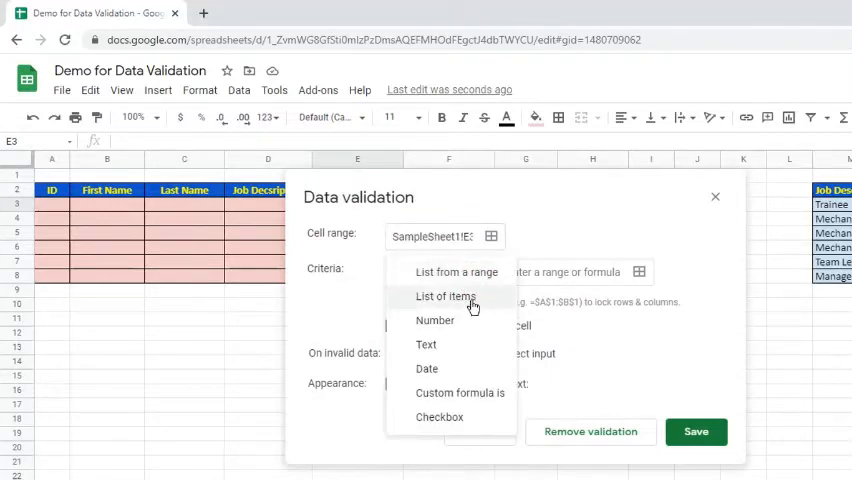
left_click(446, 296)
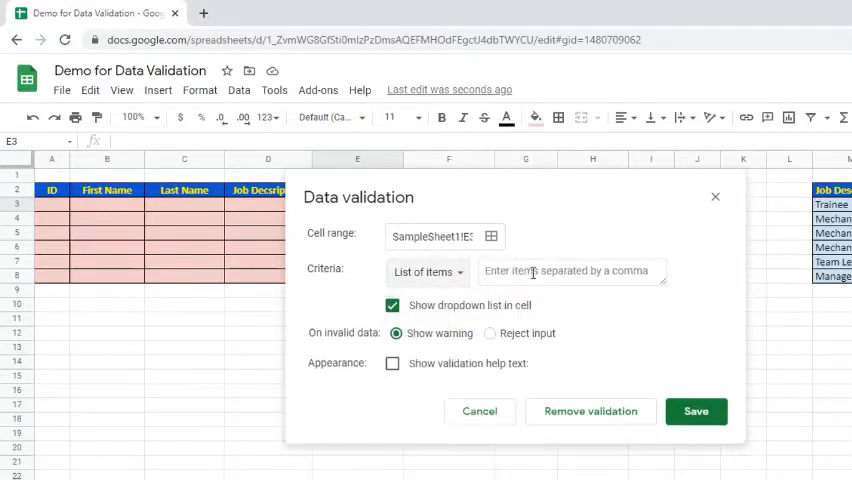
left_click(570, 271)
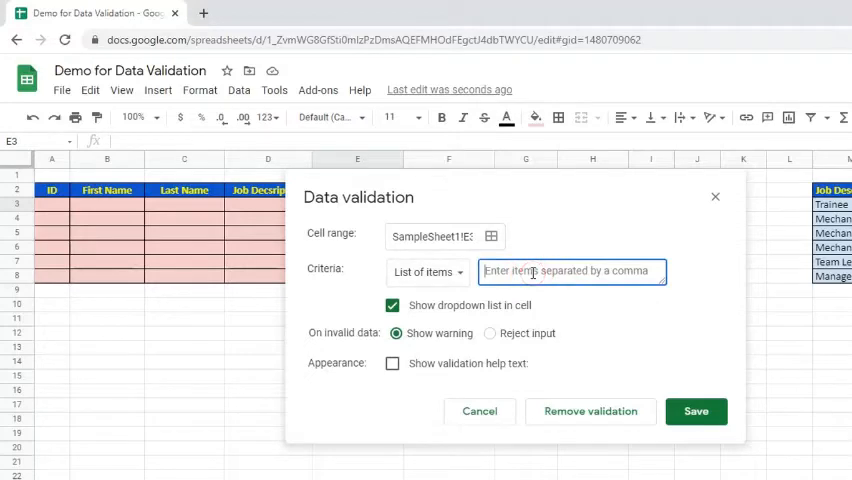
type("Lin")
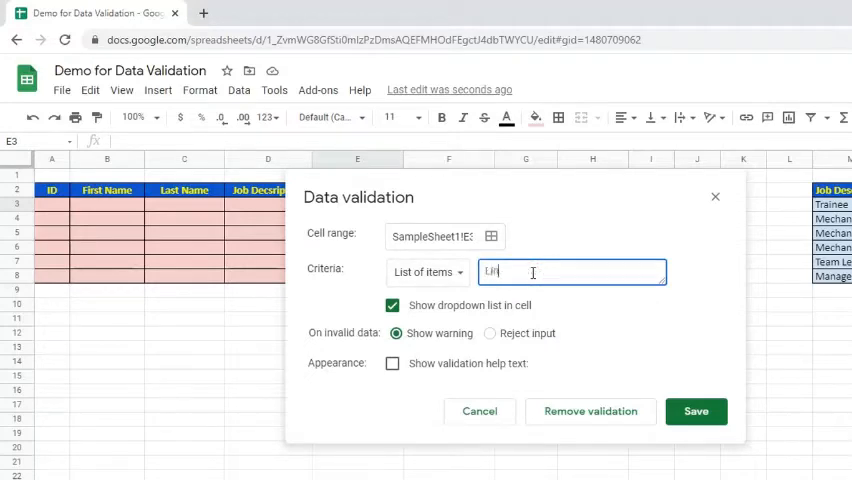
type("Line Maintenance,P")
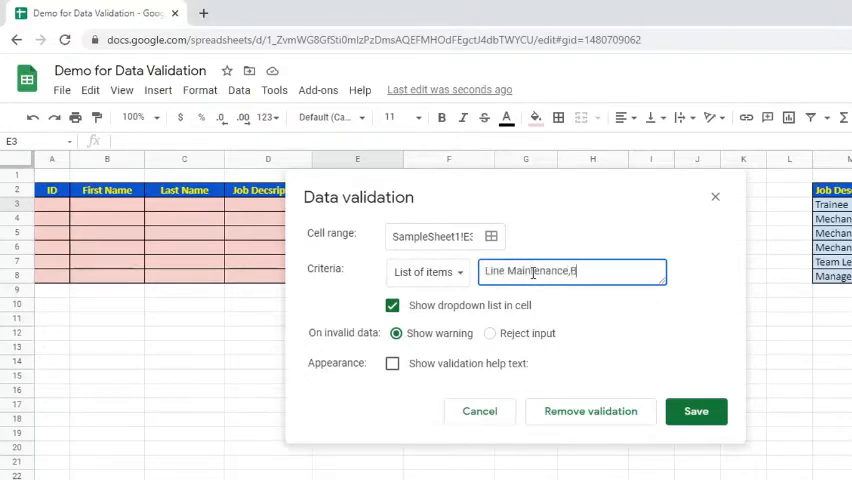
type("Base Maintenance")
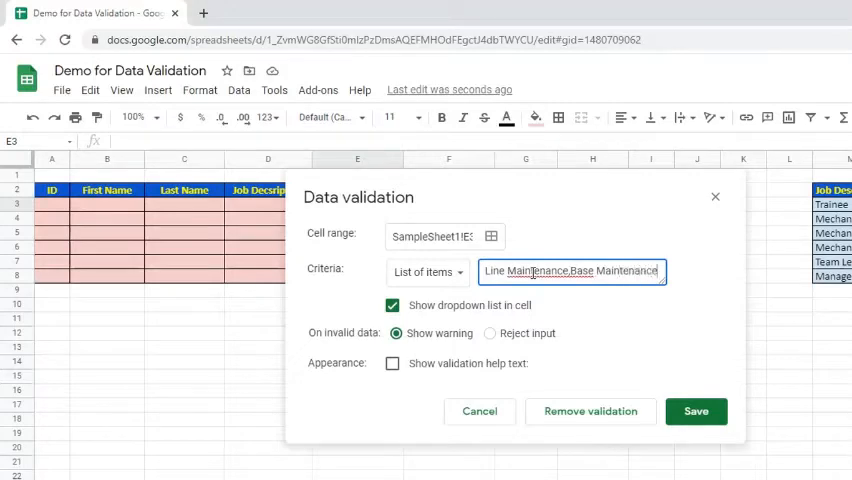
left_click(491, 333)
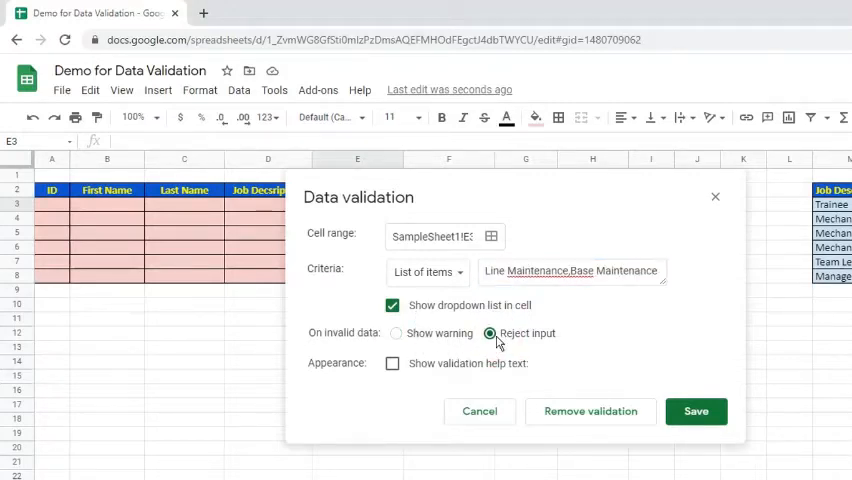
left_click(392, 363)
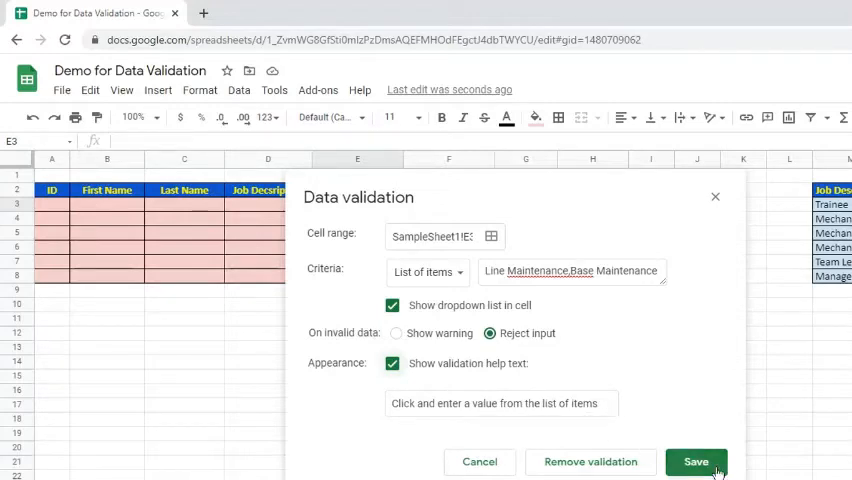
left_click(696, 461)
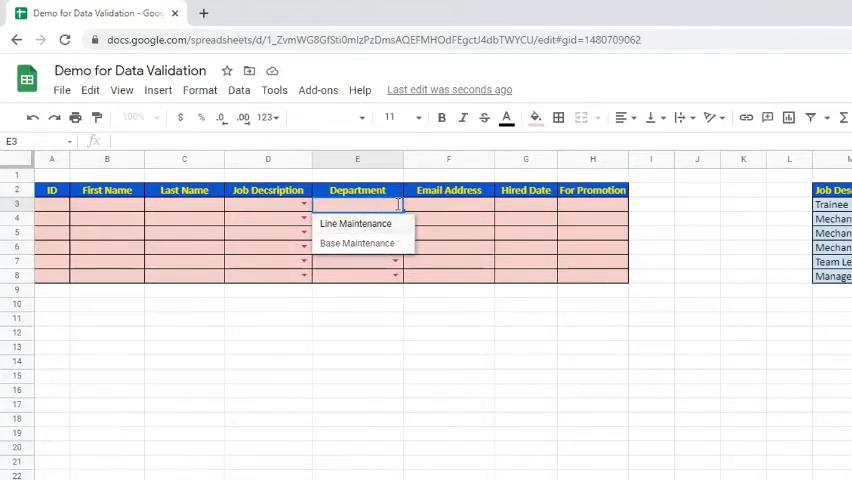
- Add a rule on F3:F8 requiring text containing @, rejecting other input with help text
left_click(448, 204)
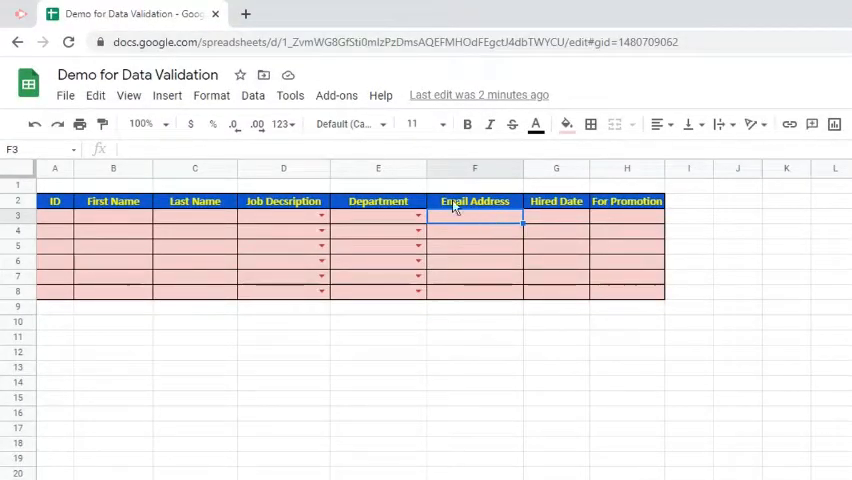
left_click(252, 94)
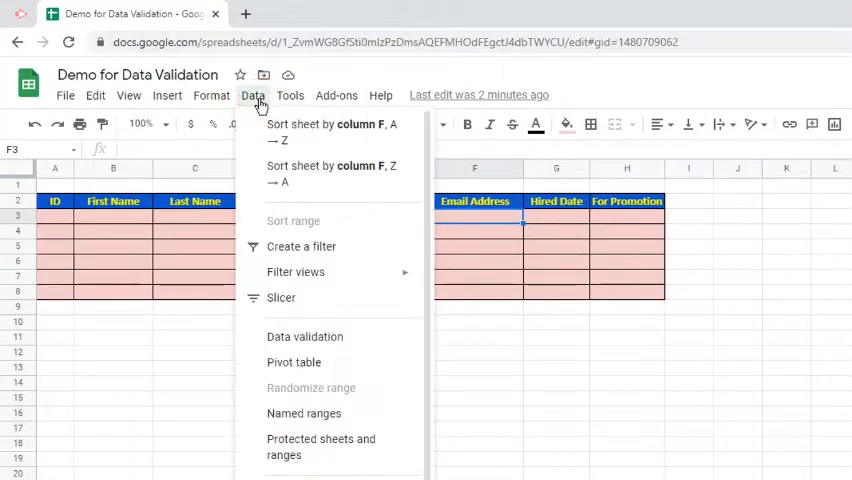
left_click(305, 337)
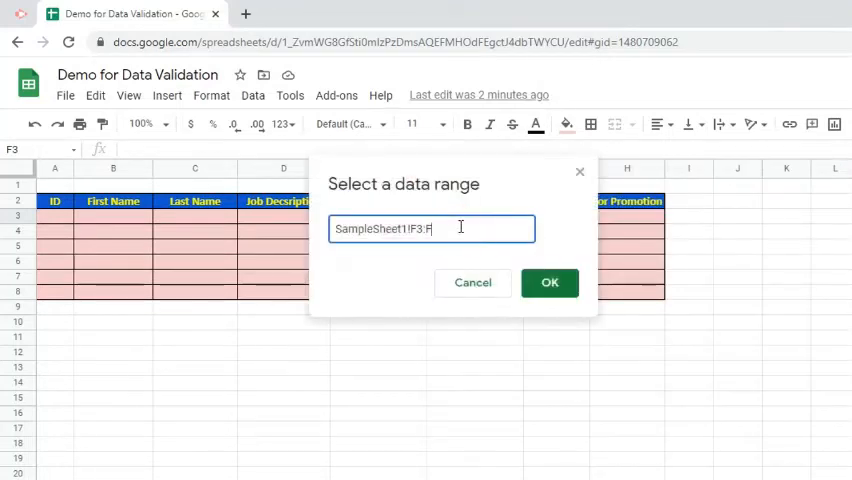
left_click(549, 282)
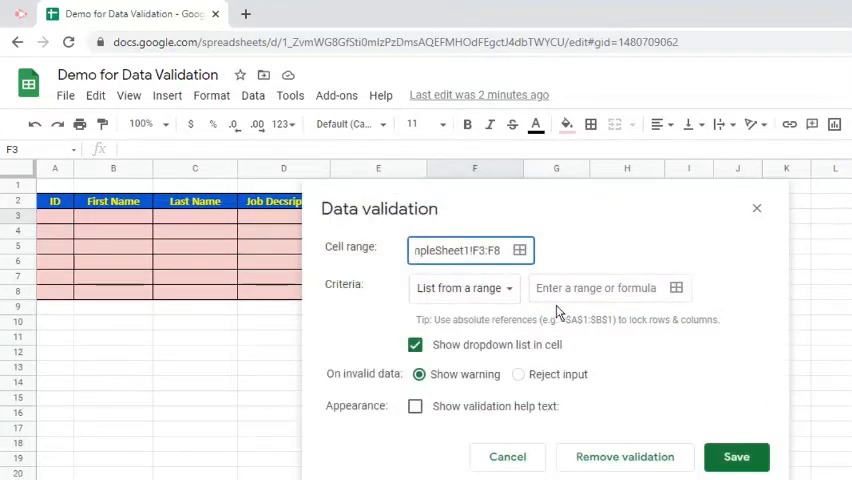
left_click(463, 288)
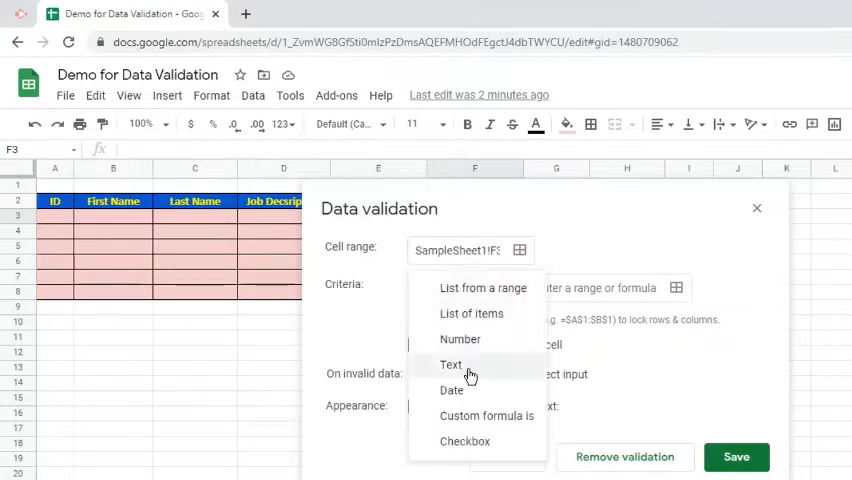
left_click(450, 365)
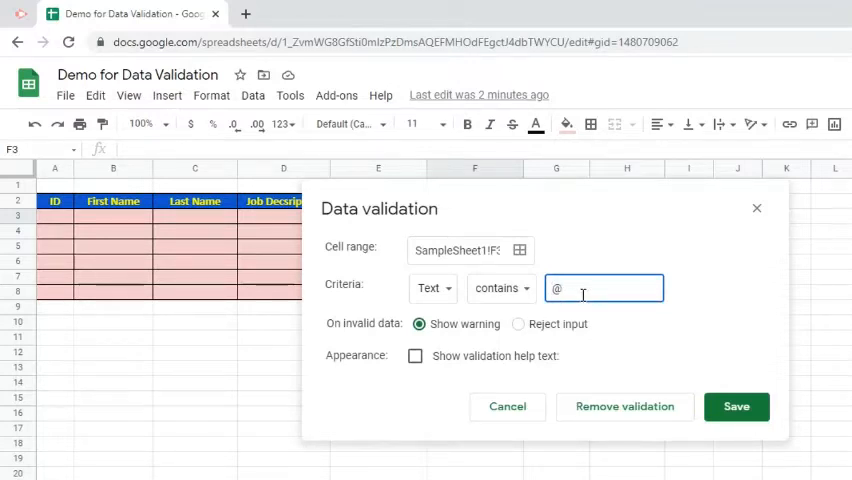
left_click(519, 323)
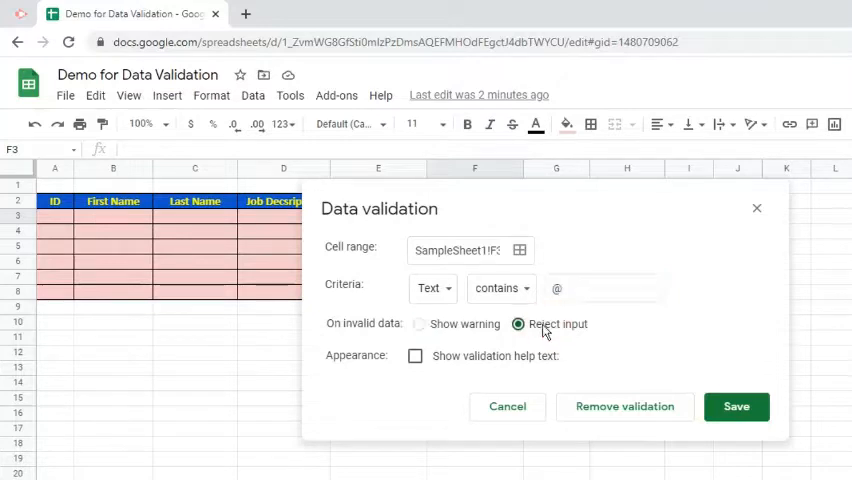
left_click(415, 356)
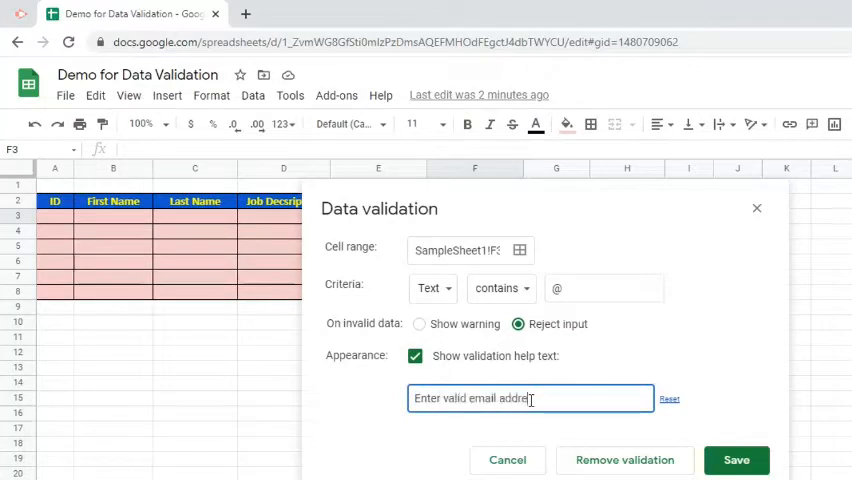
left_click(736, 460)
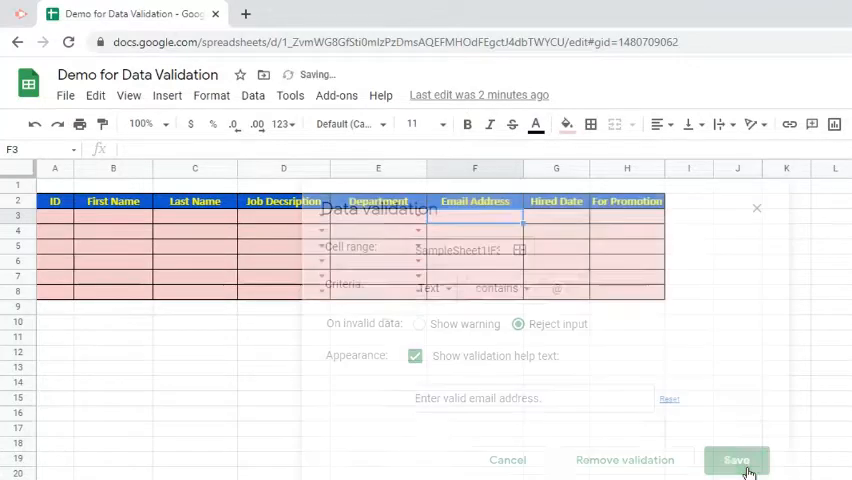
left_click(736, 460)
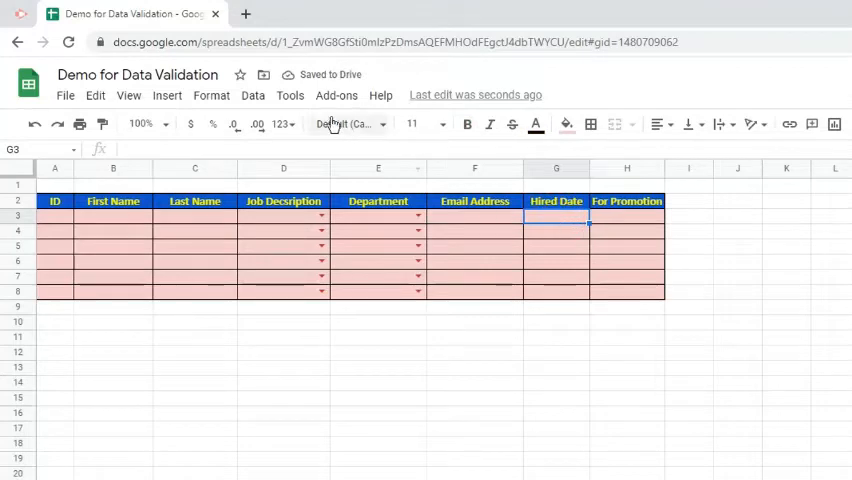
- Start a validation rule on G3:G8 requiring a valid date
left_click(252, 95)
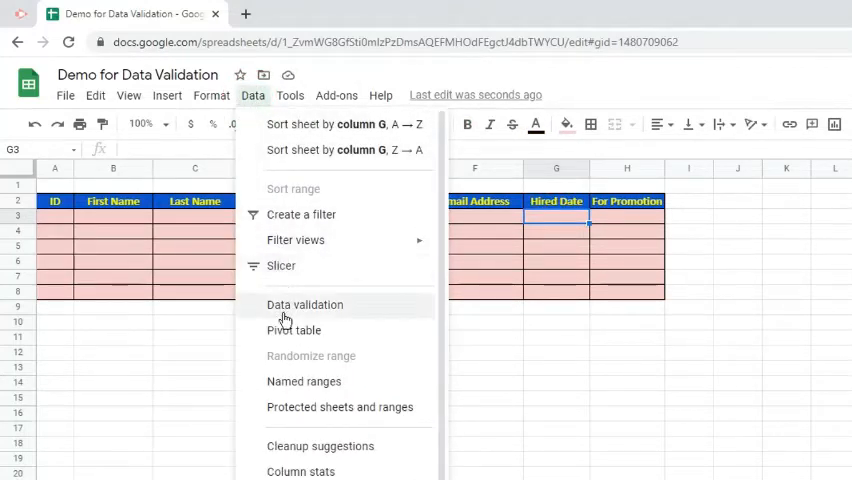
left_click(305, 304)
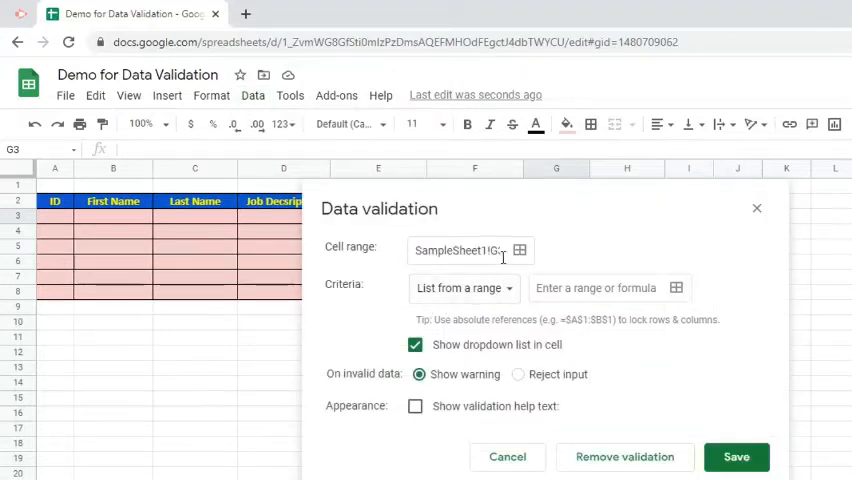
left_click(521, 250)
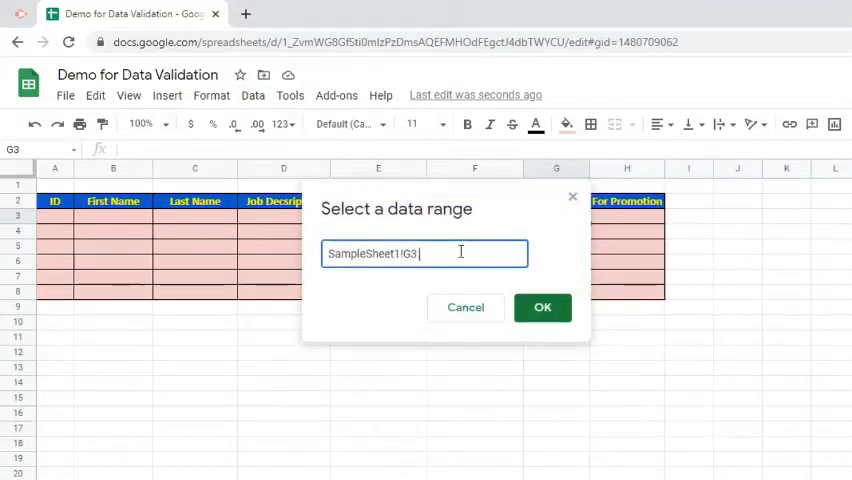
left_click(542, 307)
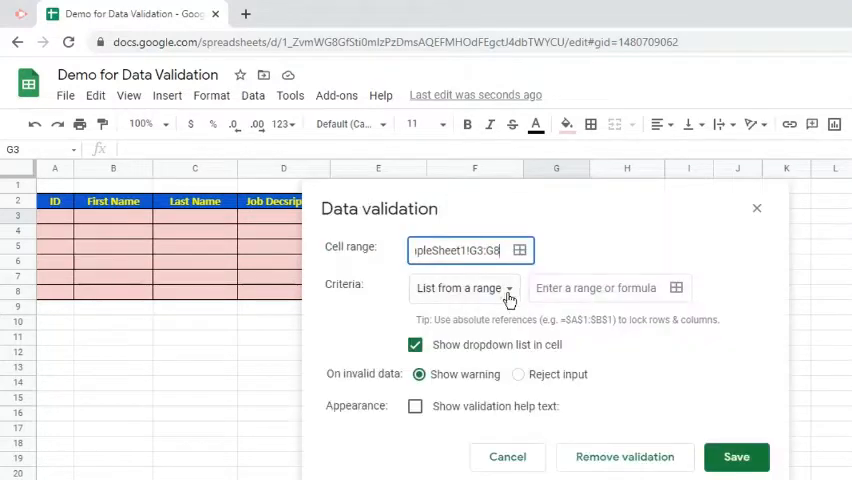
left_click(463, 288)
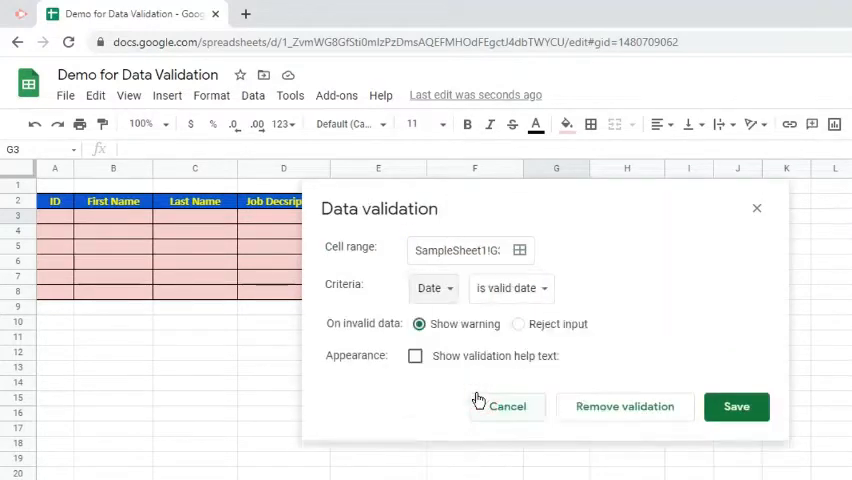
left_click(510, 288)
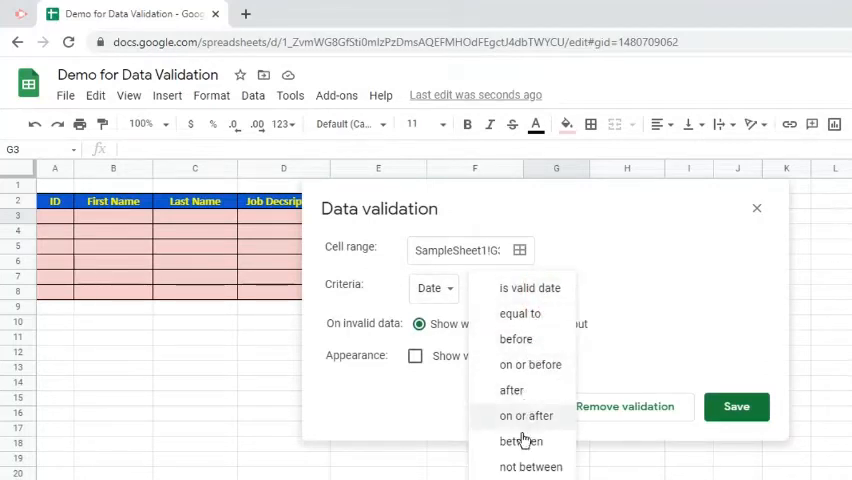
left_click(530, 288)
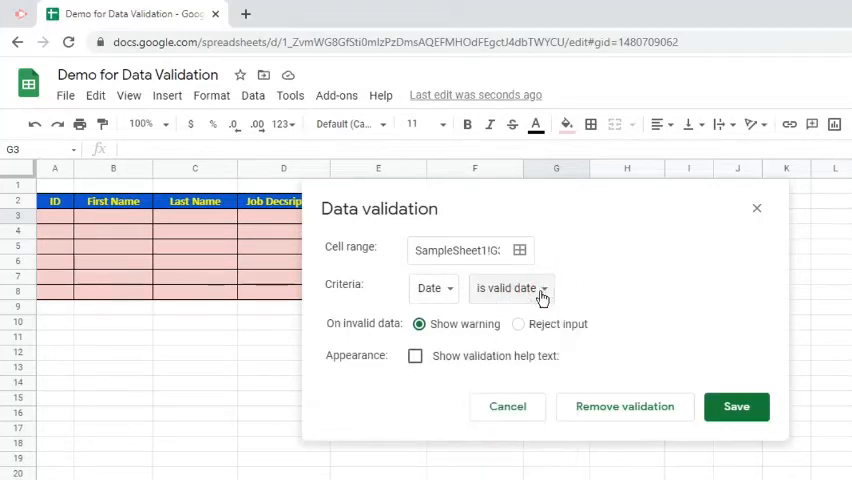
- Reject invalid dates, add help text about double-clicking to pick a date, and save
left_click(518, 323)
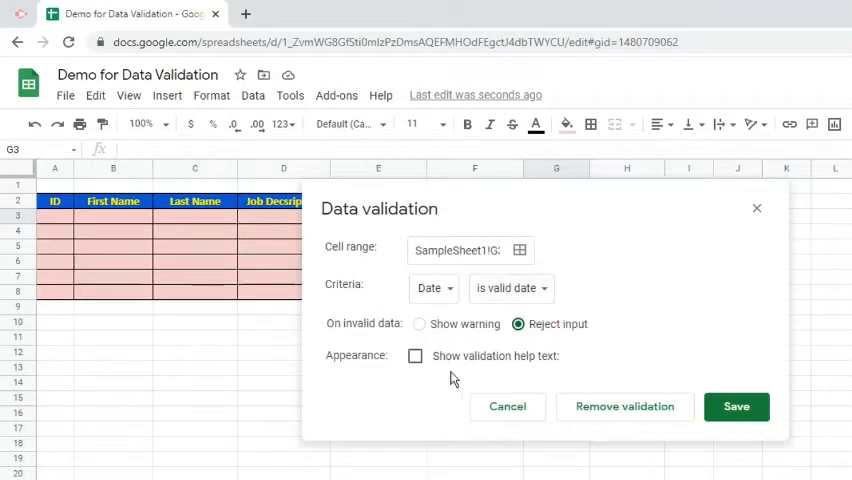
left_click(415, 355)
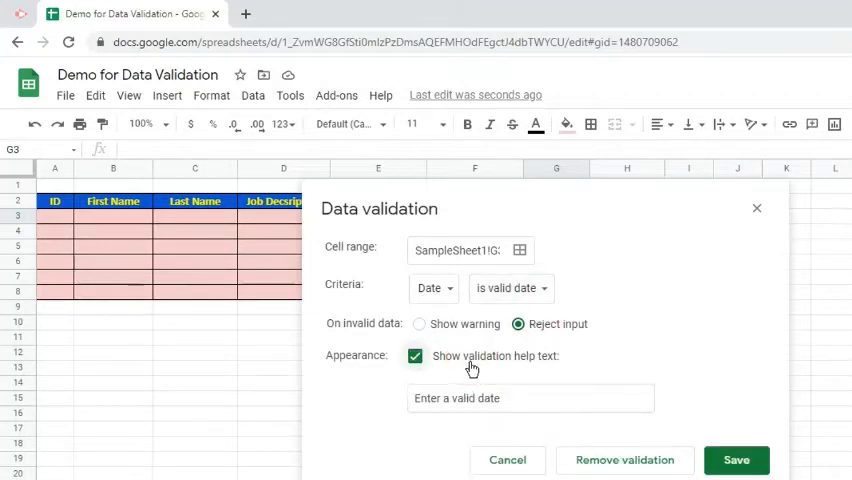
left_click(530, 398)
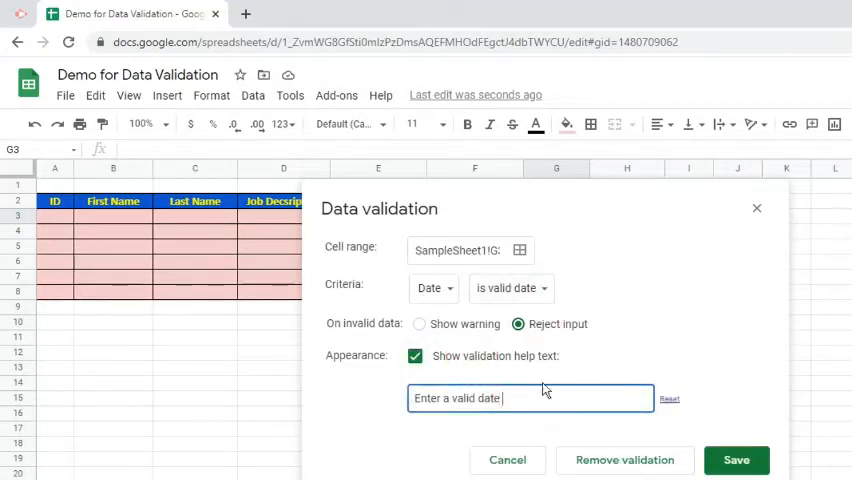
type("Double click the cell to select a date.")
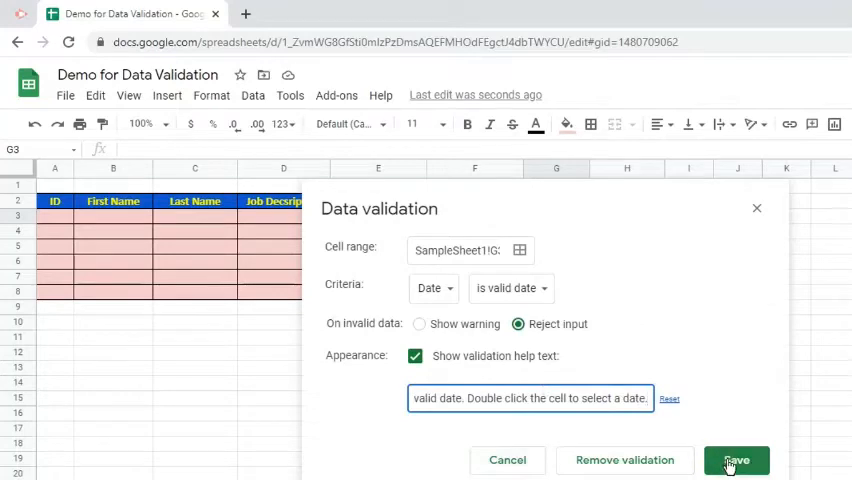
left_click(736, 460)
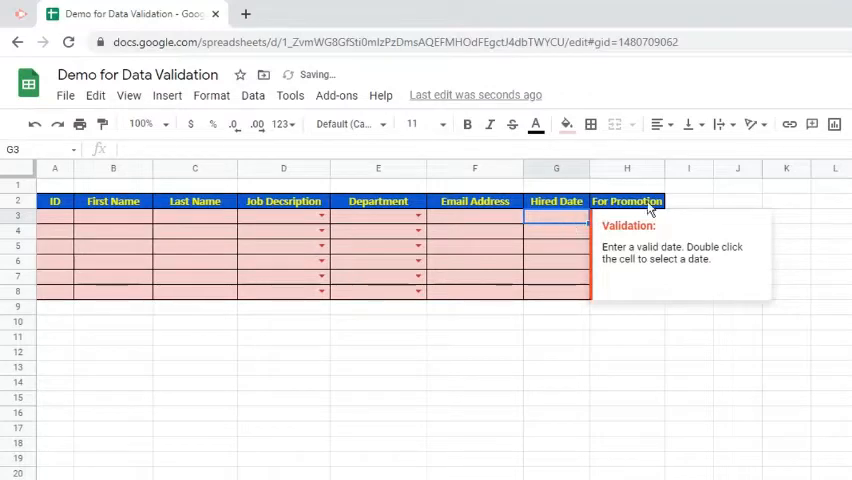
left_click(627, 215)
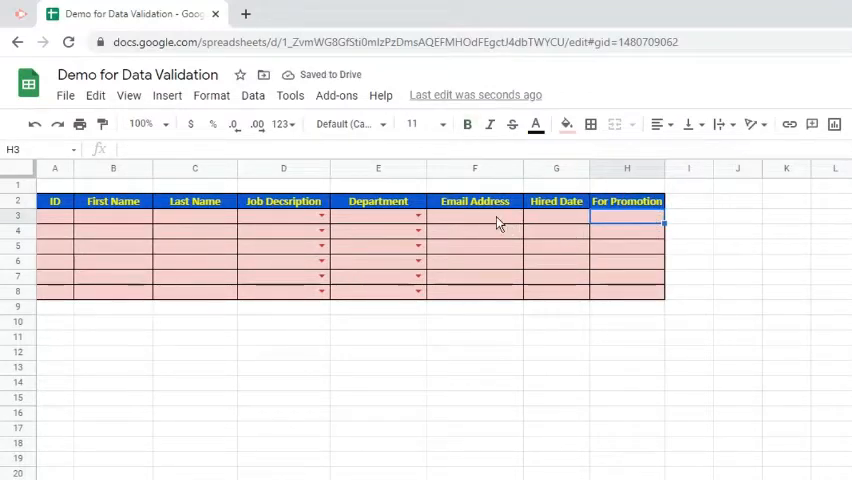
- Reopen the F3 email rule and switch its criteria to Custom formula is
left_click(475, 215)
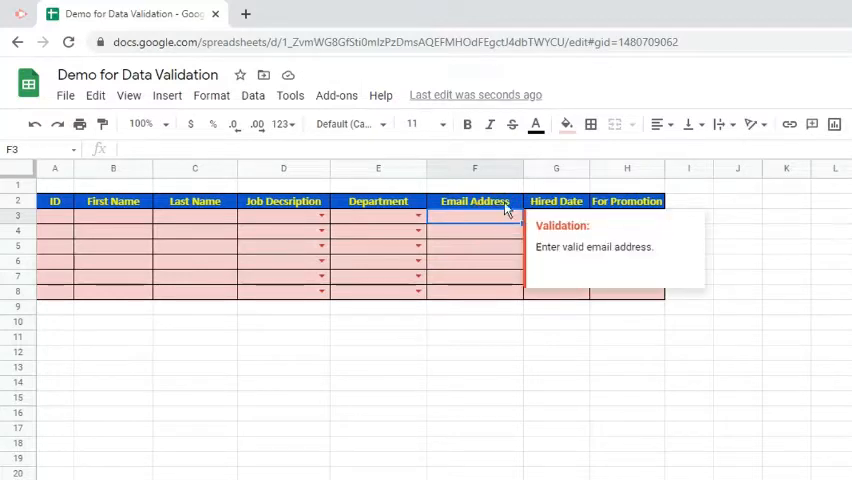
left_click(253, 95)
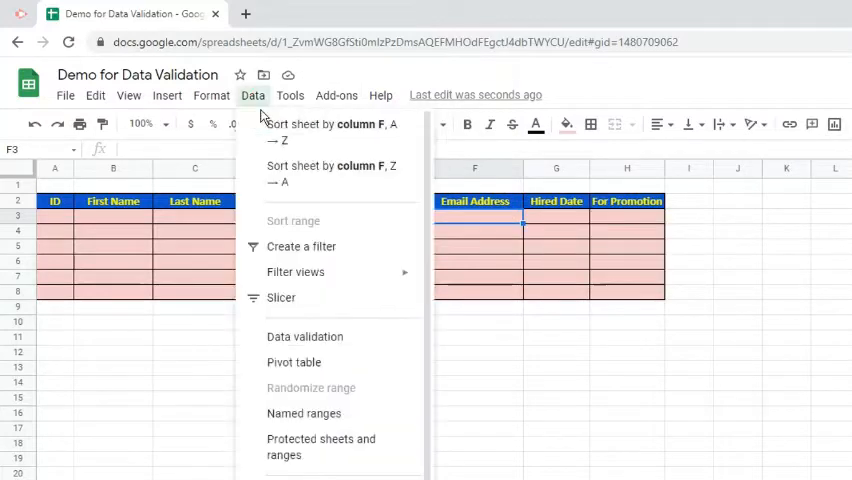
left_click(305, 336)
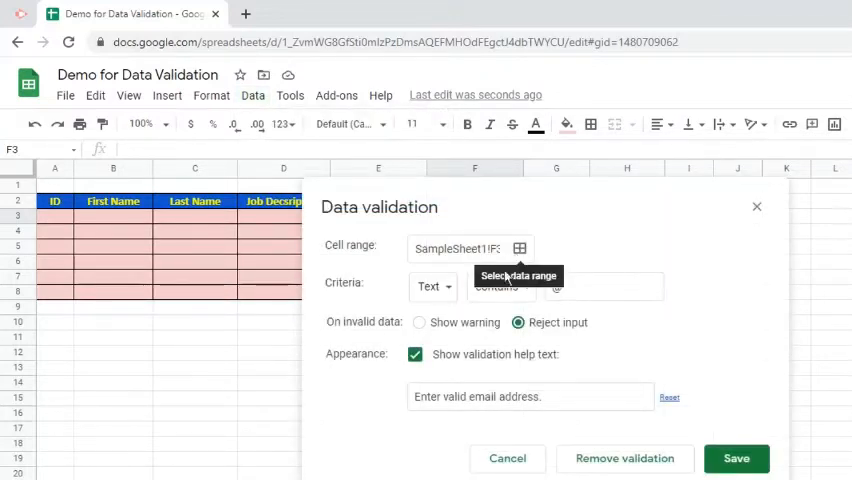
left_click(432, 287)
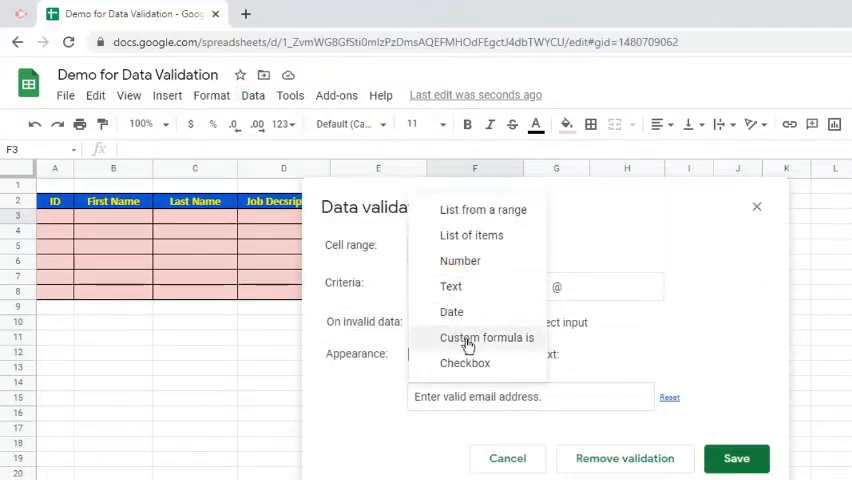
mouse_move(486, 349)
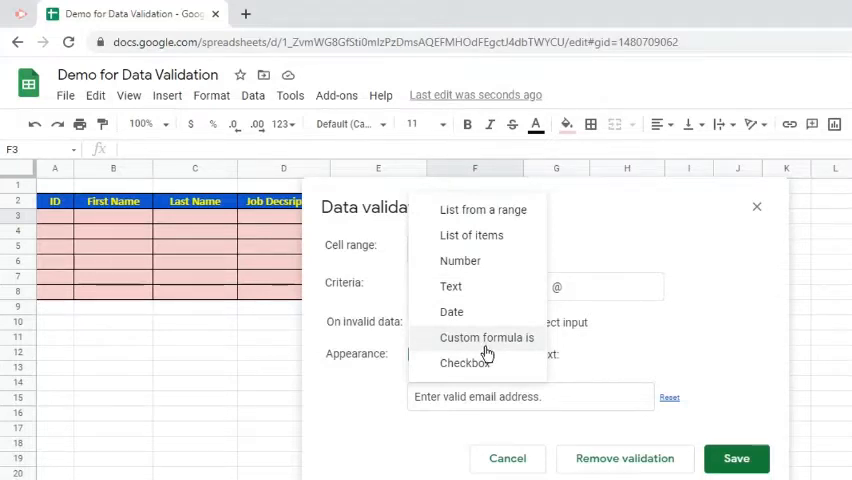
left_click(487, 337)
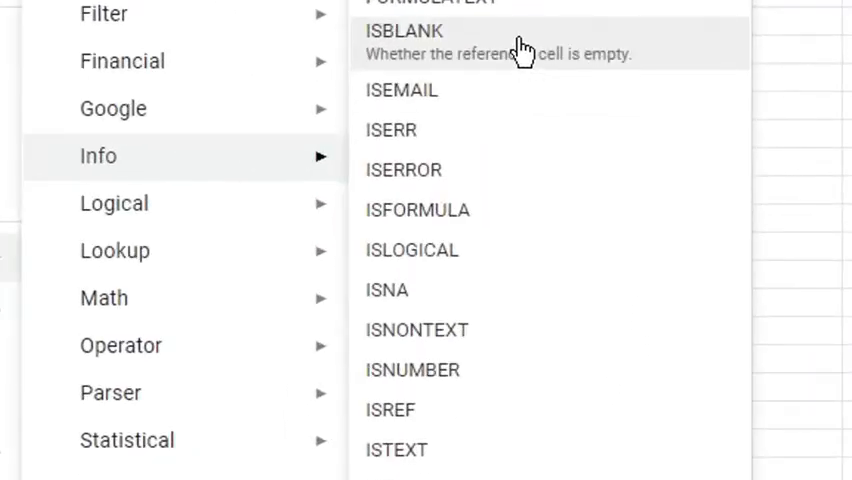
mouse_move(668, 54)
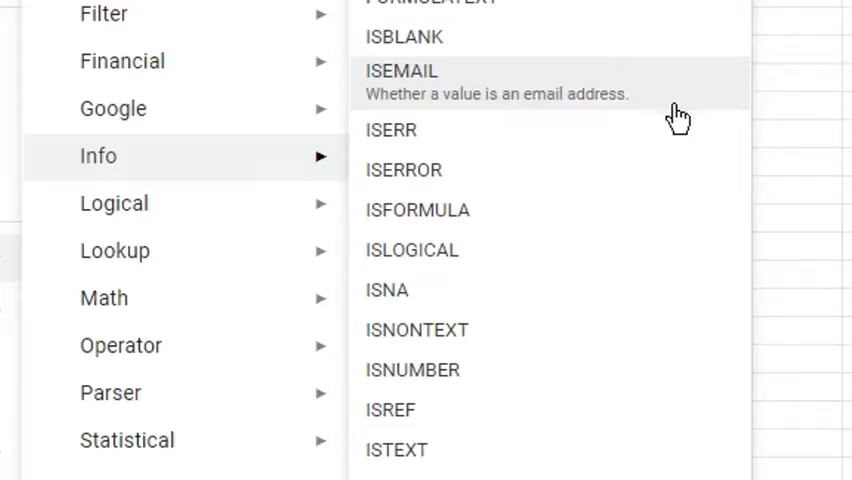
mouse_move(715, 140)
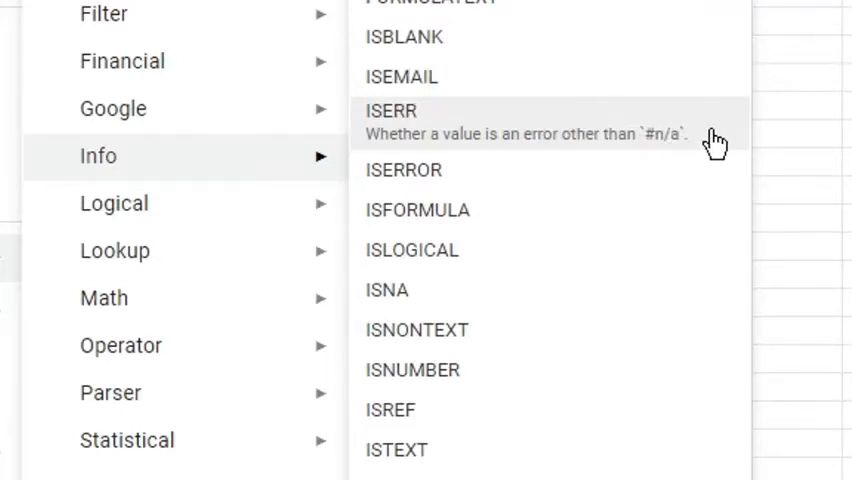
mouse_move(718, 150)
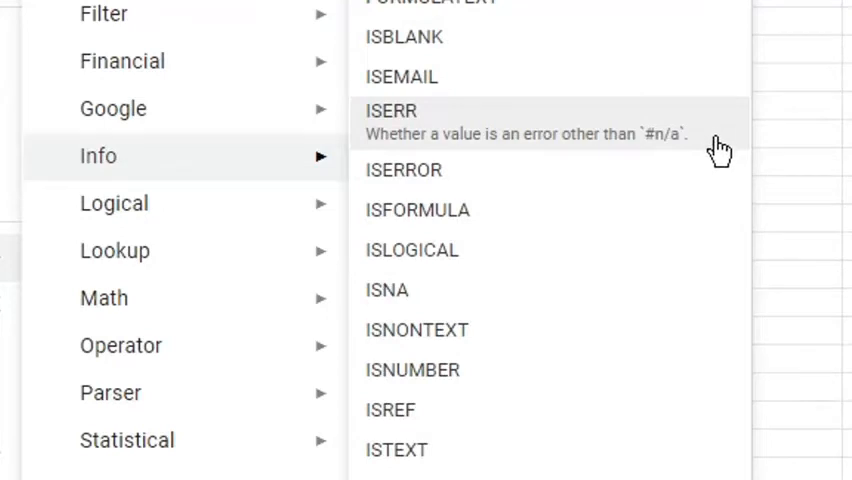
mouse_move(653, 218)
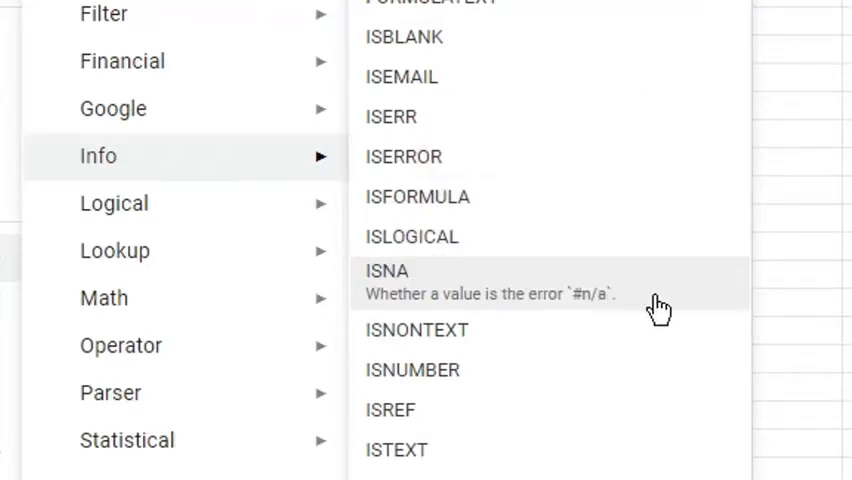
mouse_move(607, 383)
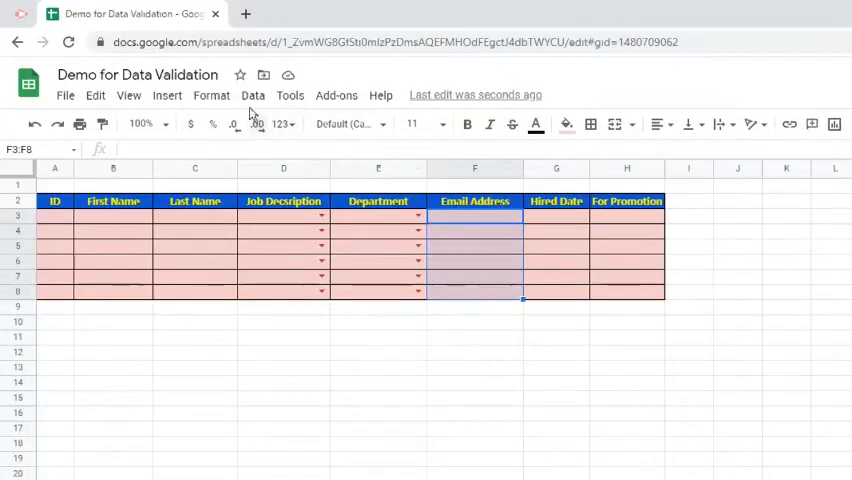
left_click(253, 95)
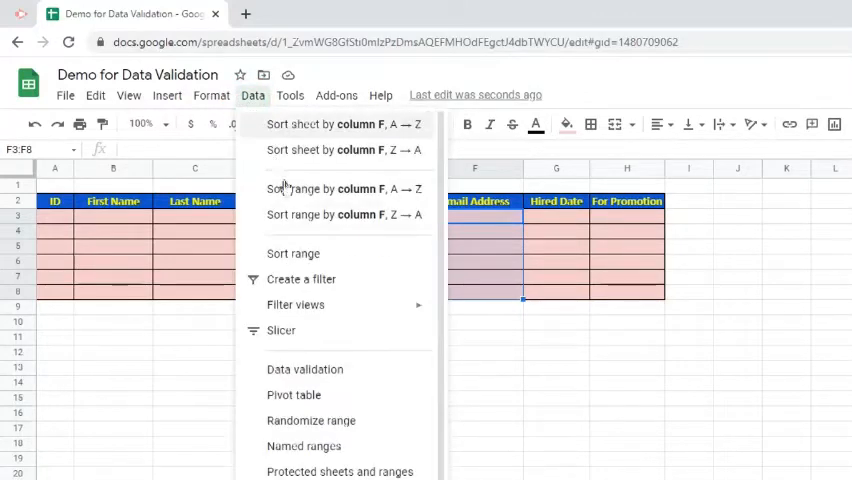
mouse_move(305, 369)
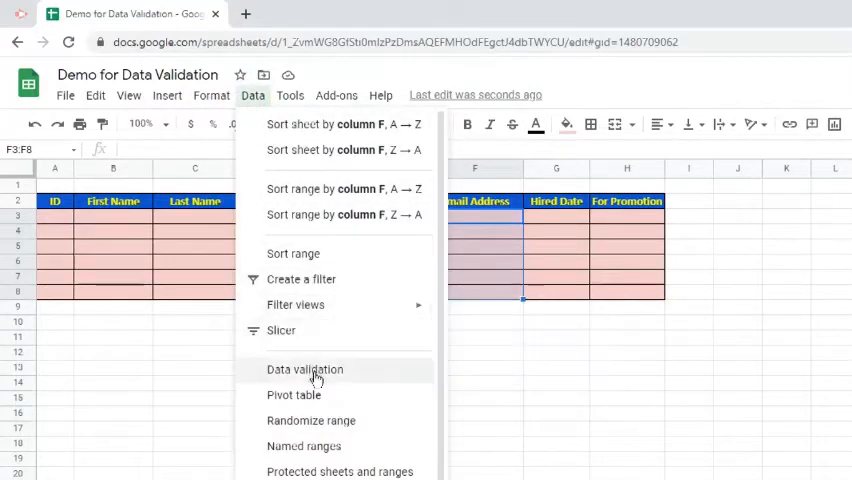
left_click(305, 369)
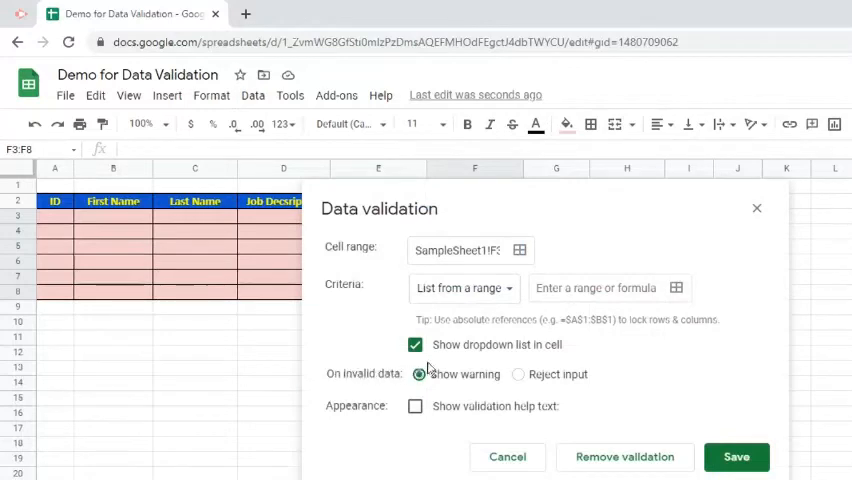
mouse_move(600, 463)
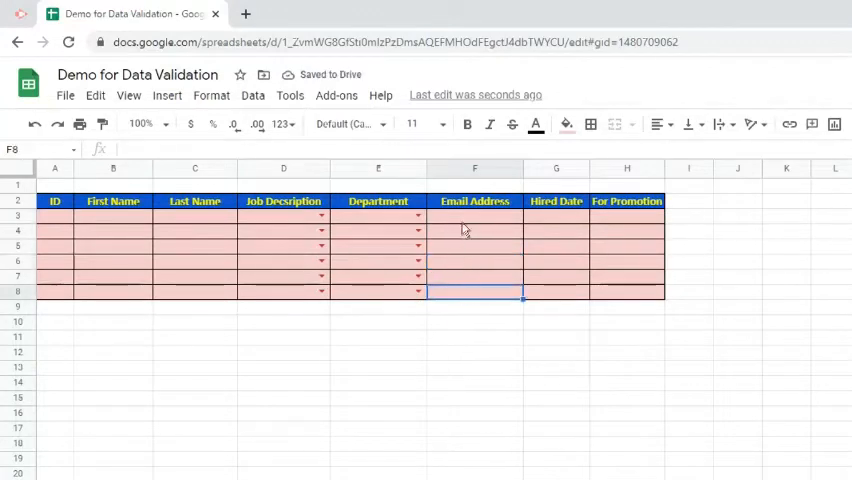
- Set the F3:F8 rule to custom formula =ISEMAIL(F3:F8)
left_click(474, 215)
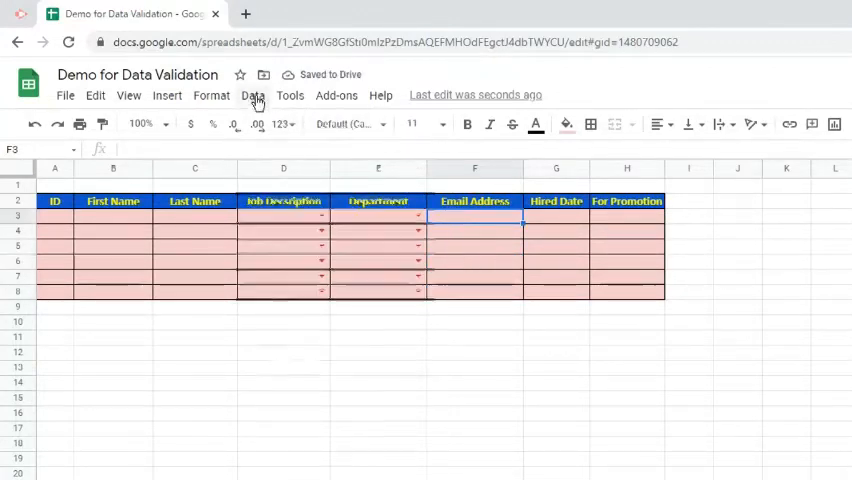
left_click(253, 94)
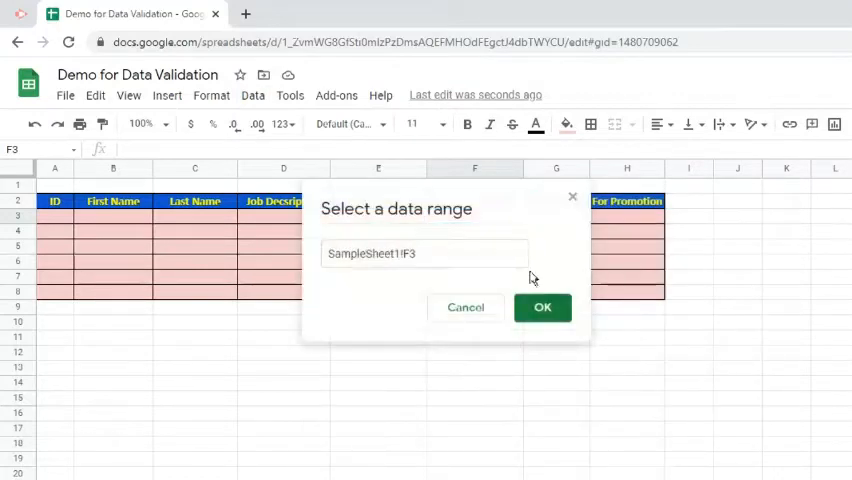
left_click(424, 253)
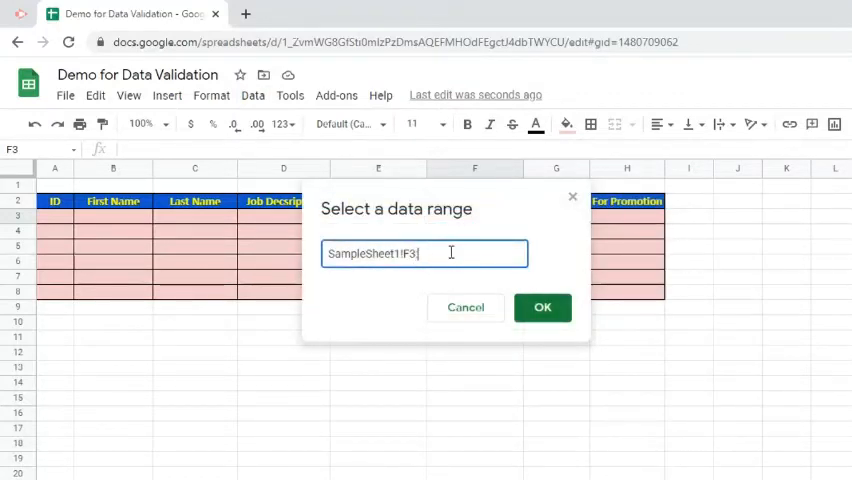
left_click(542, 307)
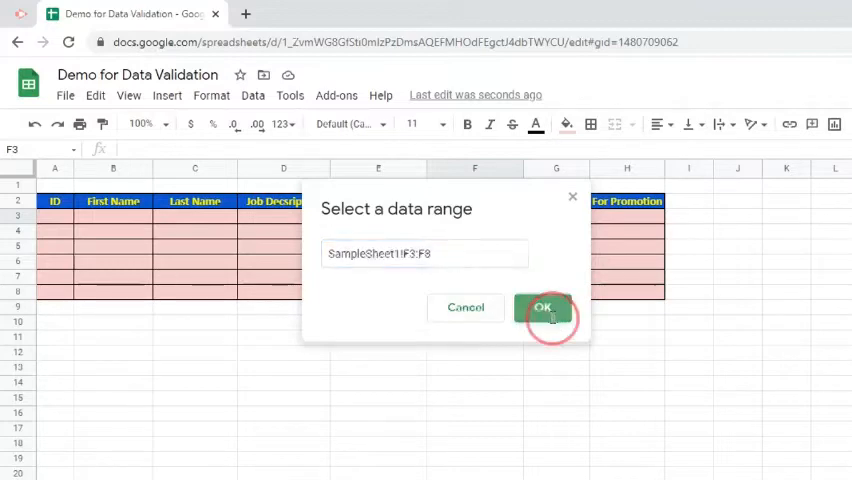
left_click(543, 307)
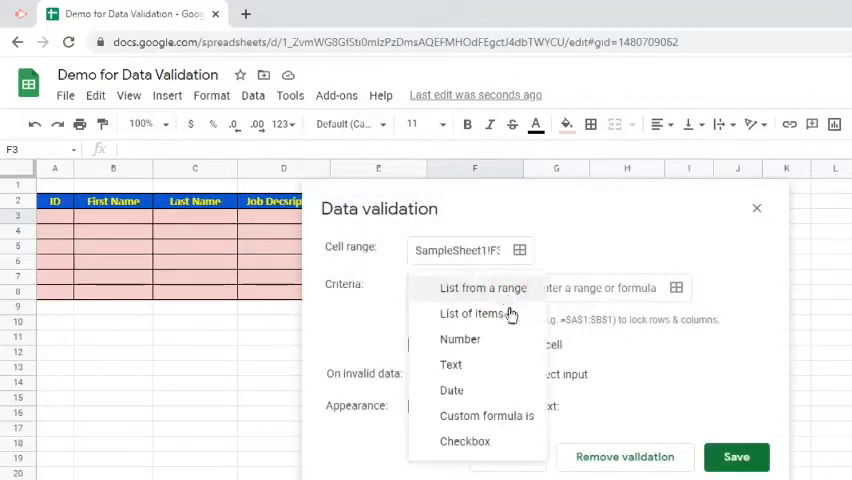
left_click(487, 415)
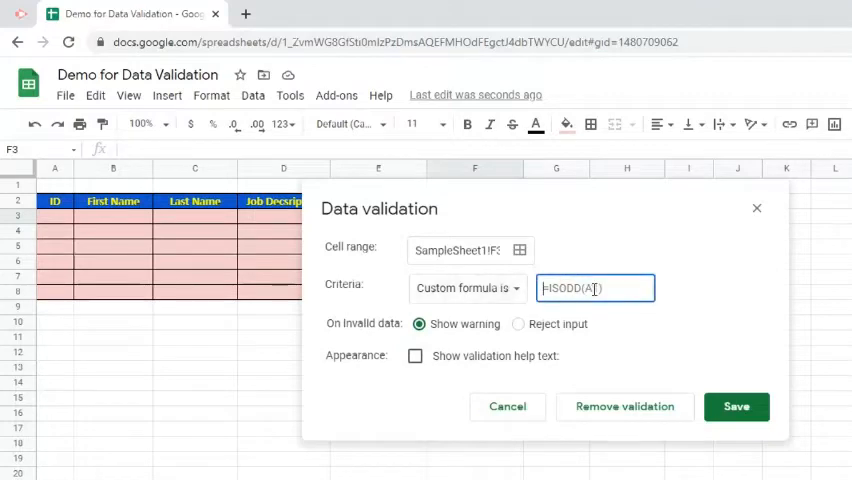
type("=ISEMAIL(")
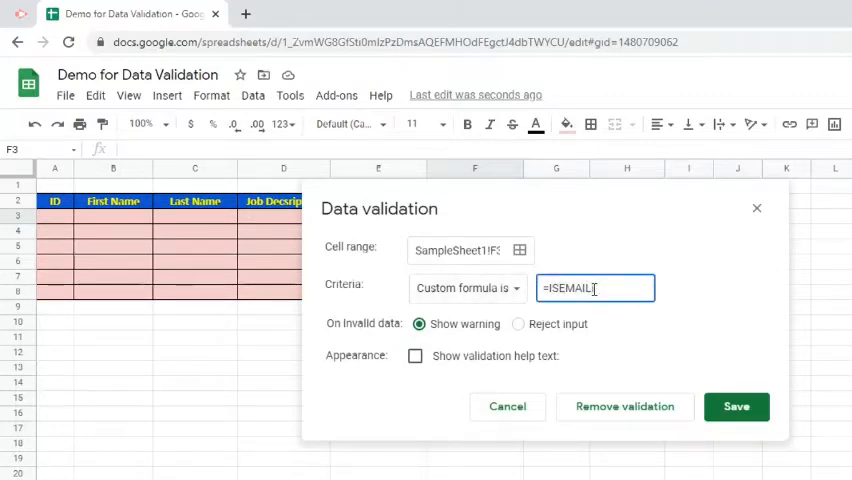
type("(F3:F8")
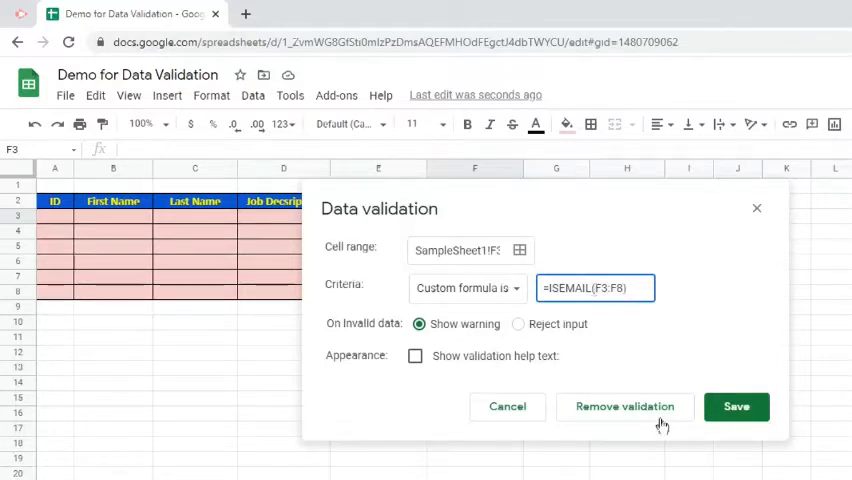
- Reject invalid emails, show help text 'Enter valid email.', and save the rule
left_click(519, 323)
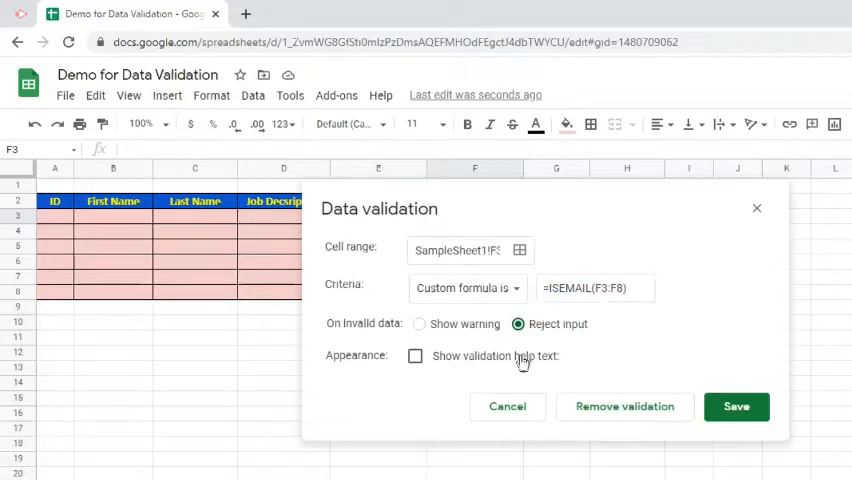
left_click(415, 356)
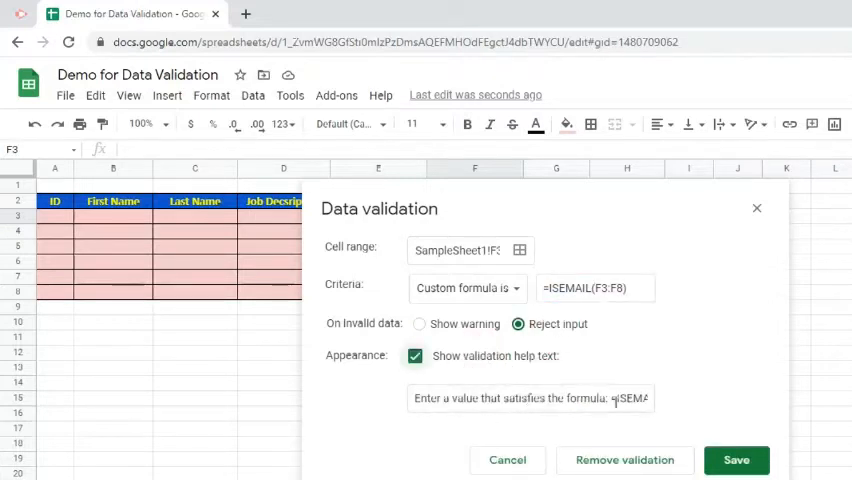
left_click(530, 398)
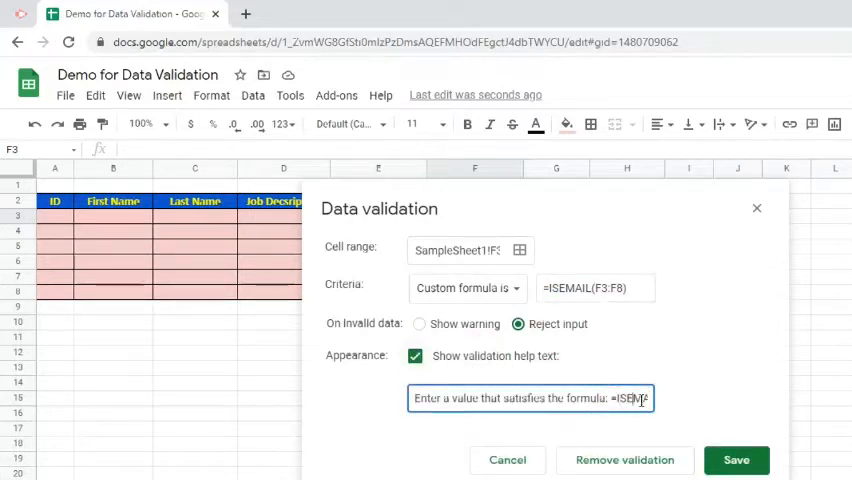
type("Enter valid email.")
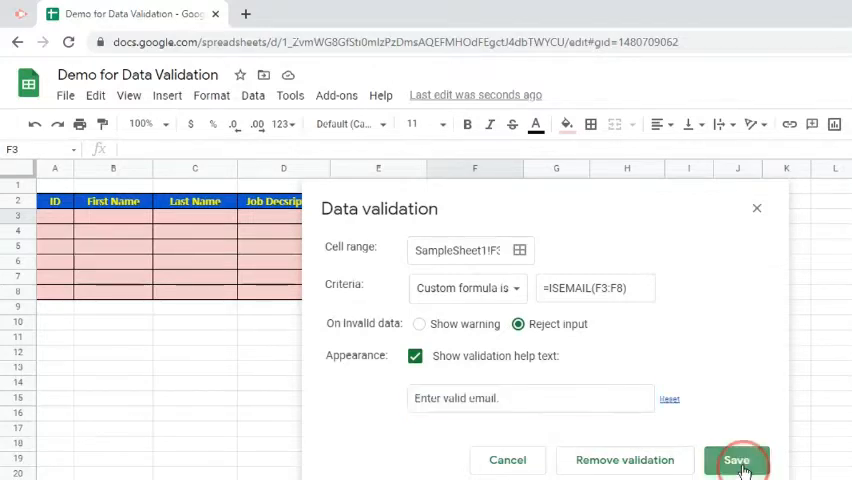
left_click(737, 460)
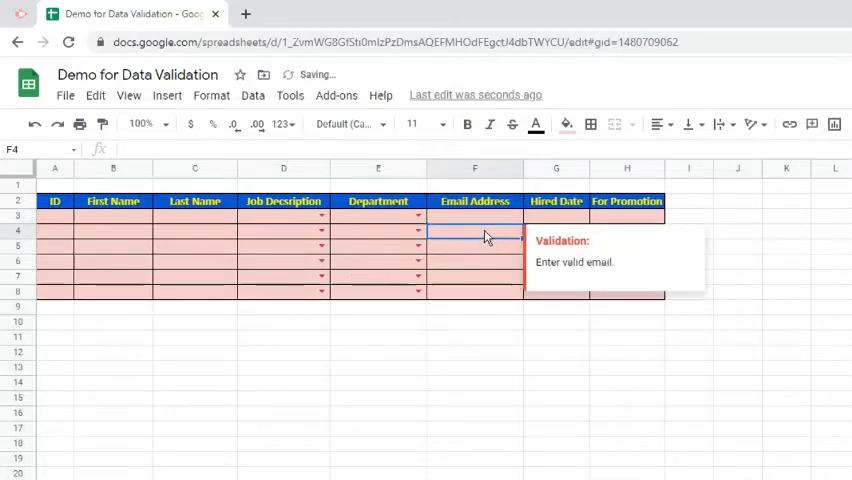
- Make H3:H8 checkboxes with help text 'Tick the checkbox' and save the rule
left_click(475, 261)
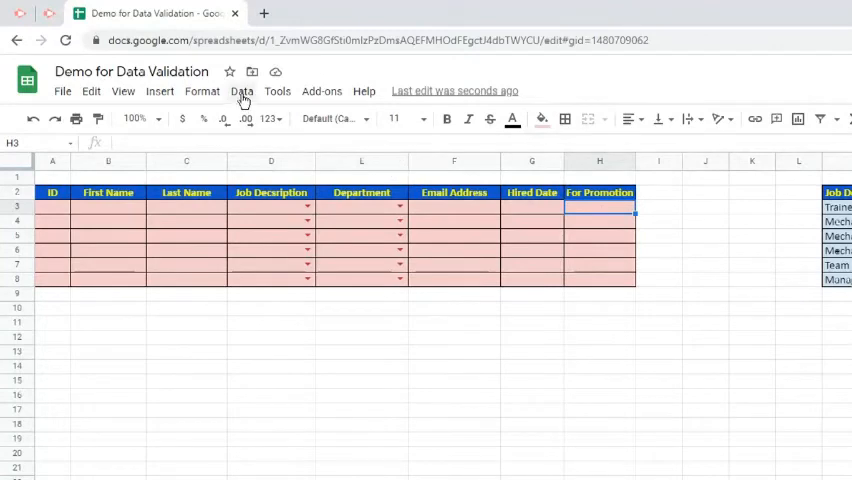
left_click(242, 91)
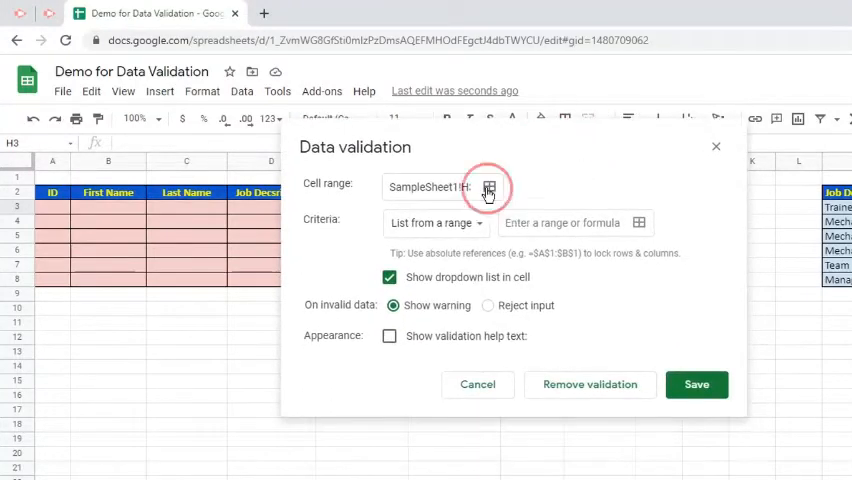
left_click(489, 188)
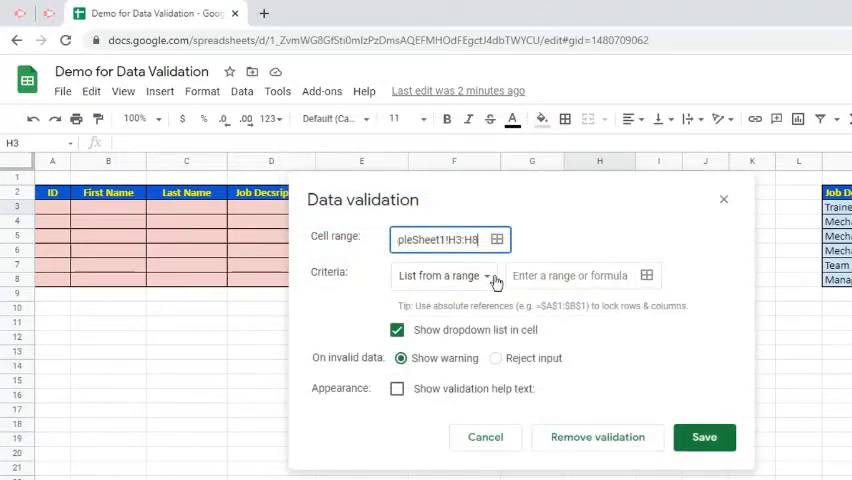
left_click(445, 275)
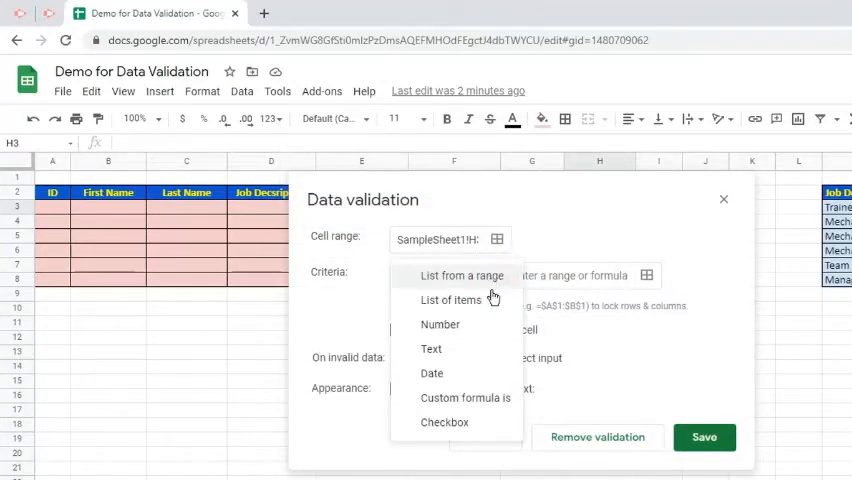
mouse_move(470, 425)
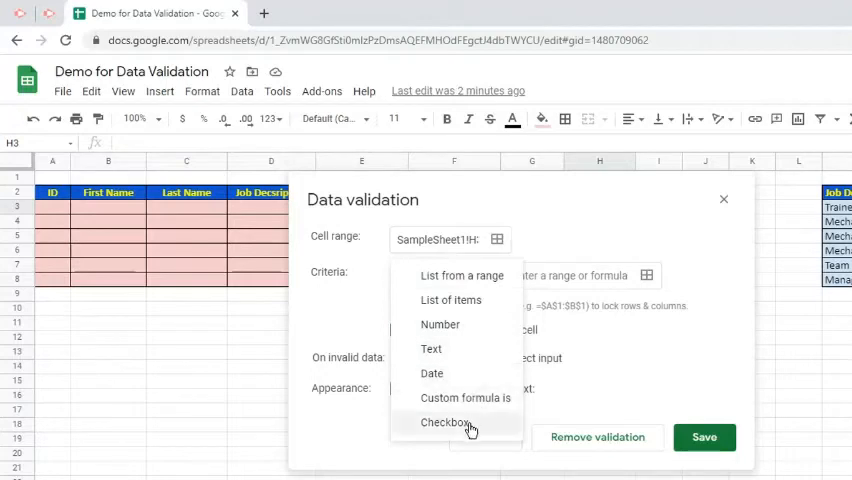
left_click(446, 422)
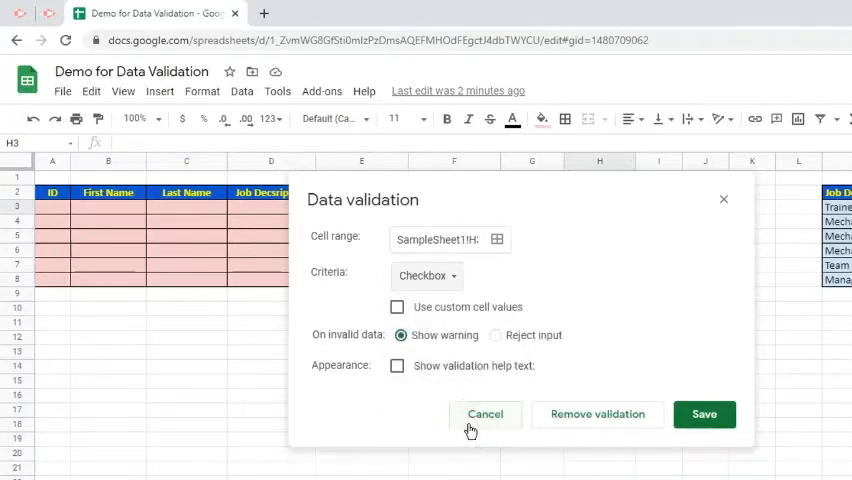
left_click(397, 307)
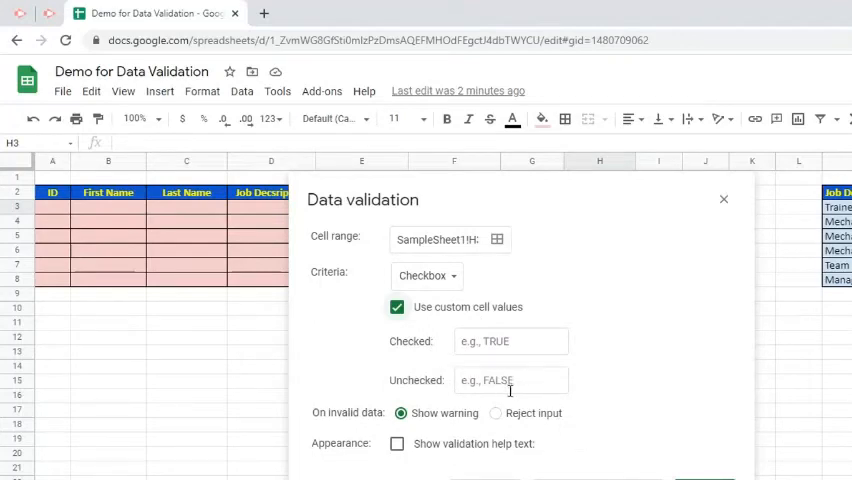
left_click(397, 307)
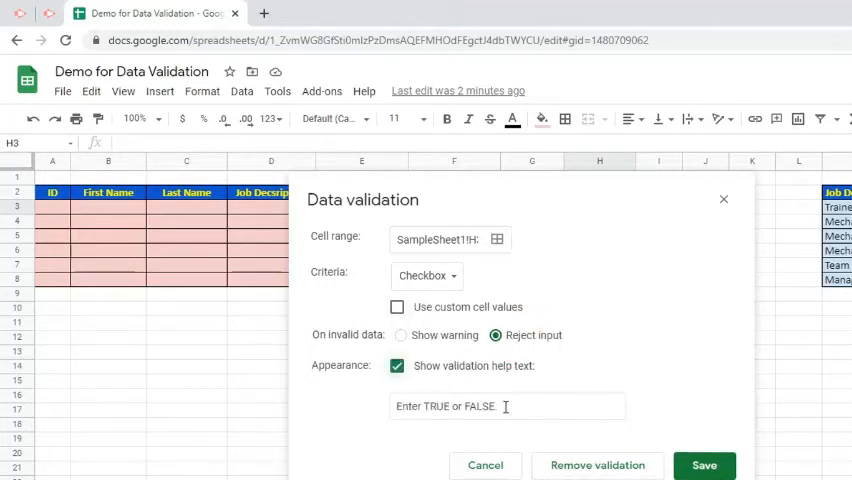
left_click(507, 406)
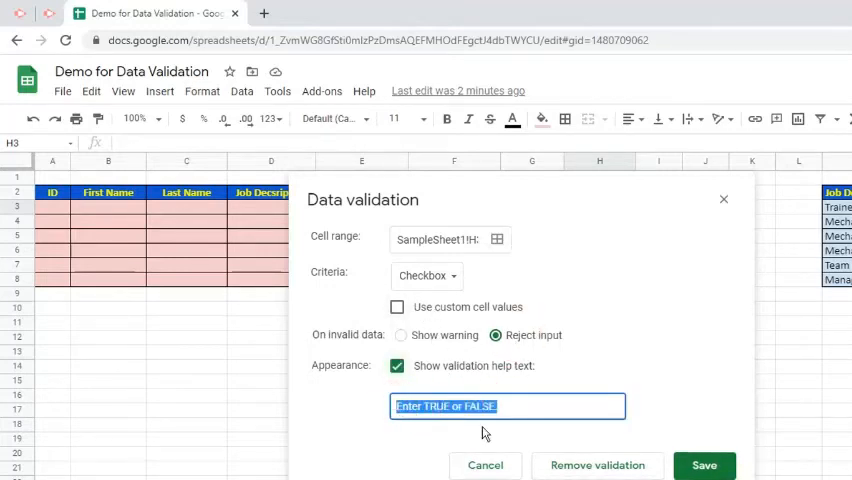
type("Tick the checkbox if yes")
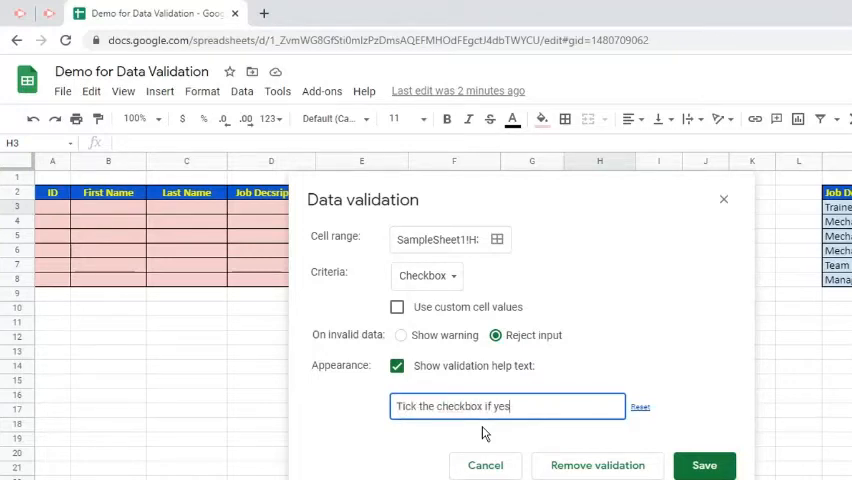
left_click(704, 465)
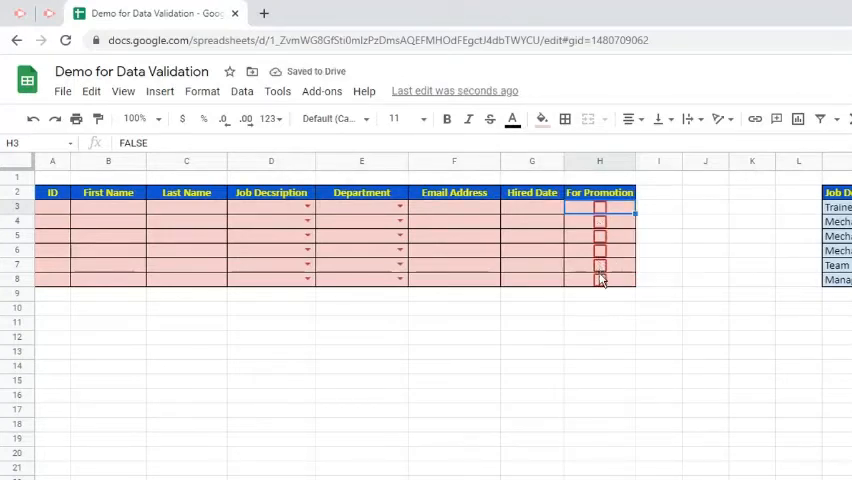
- Enter -1 as the ID in A3 and dismiss the invalid ID warning
left_click(599, 278)
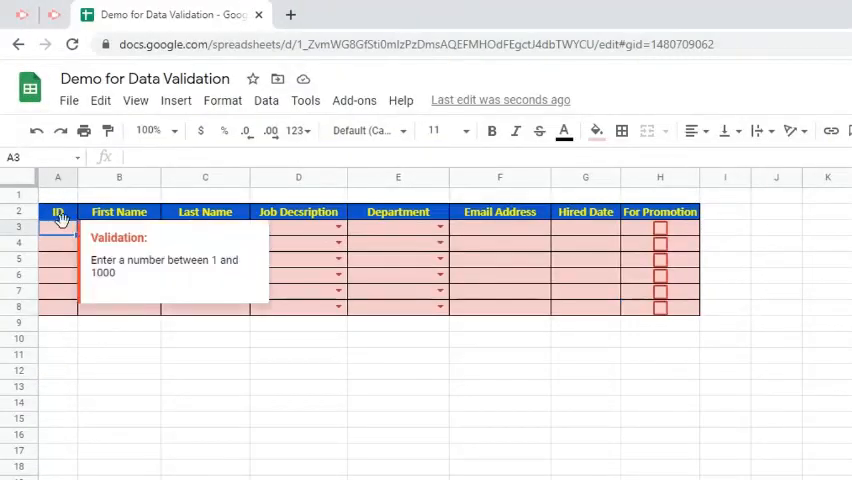
type("-1")
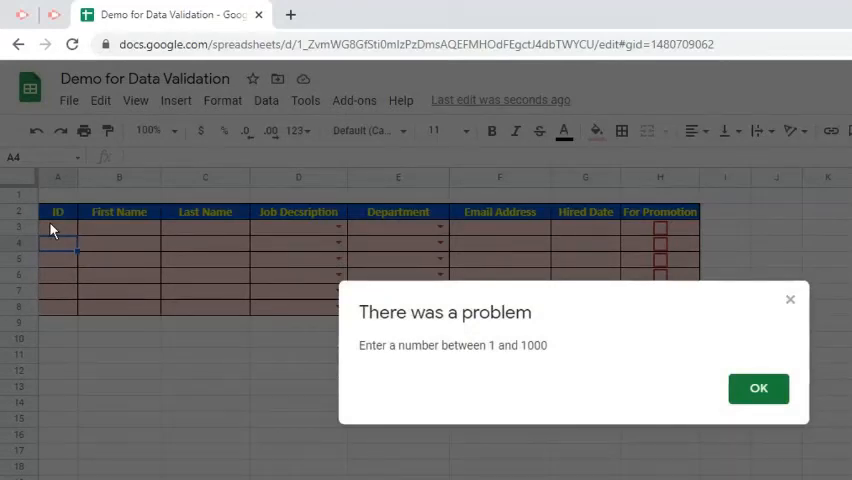
left_click(757, 388)
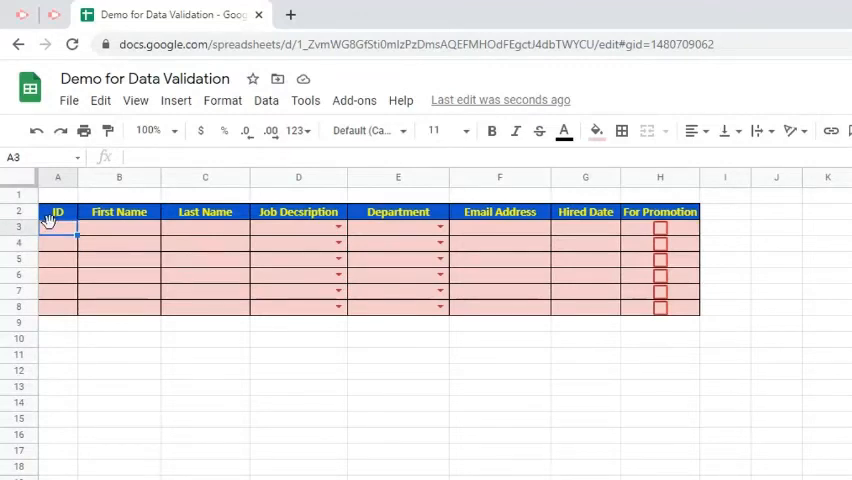
type("101")
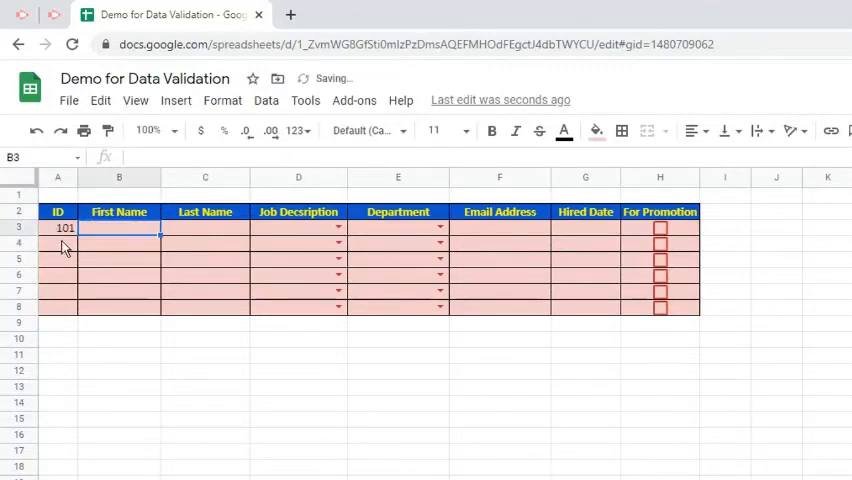
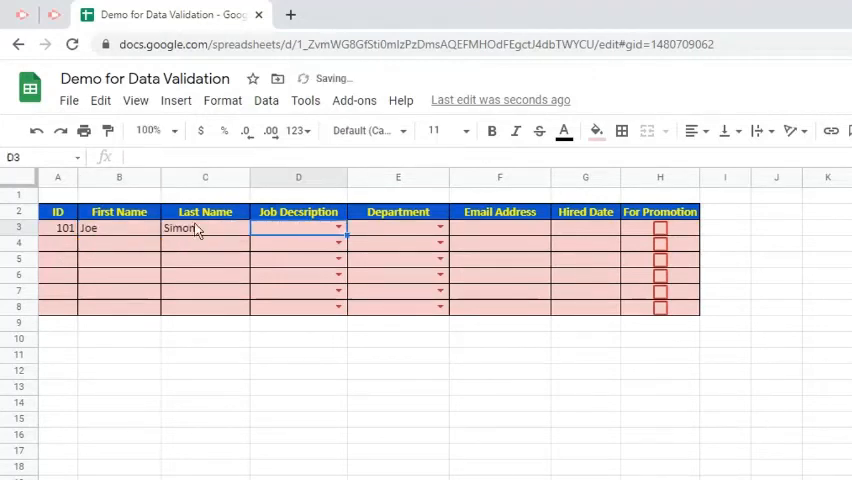
- Choose Mechanic A for D3 and Line Maintenance for E3, dismissing the department warning
left_click(338, 228)
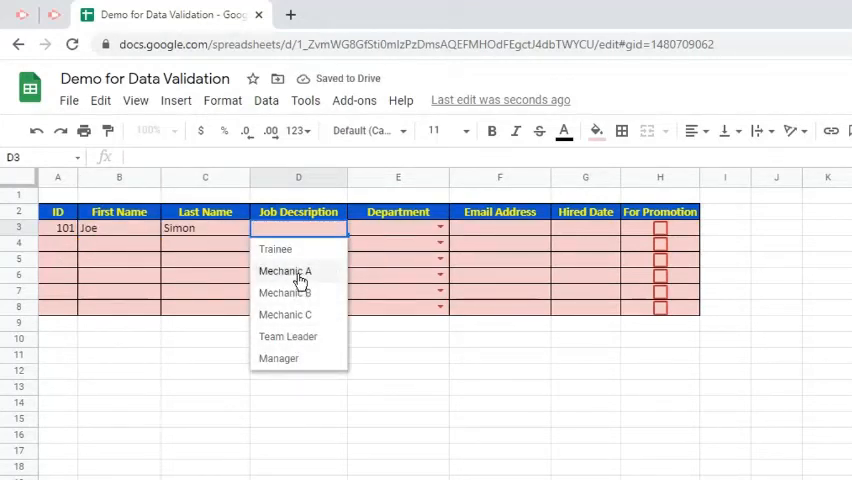
left_click(285, 271)
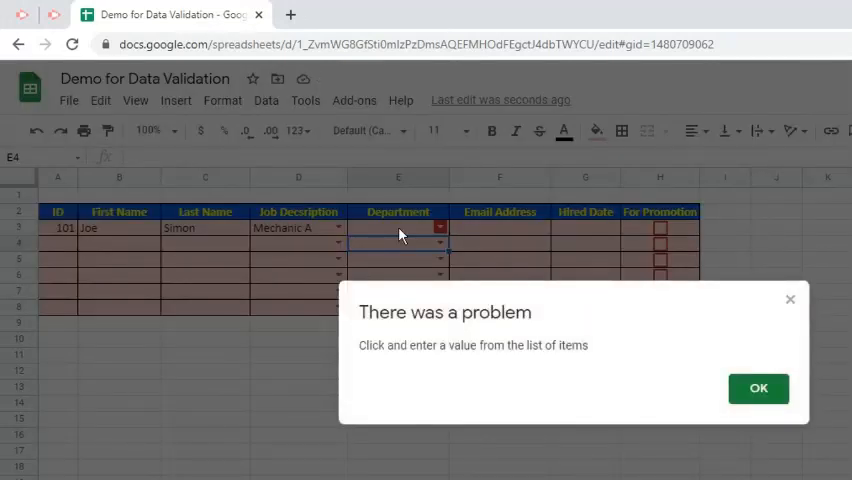
left_click(758, 388)
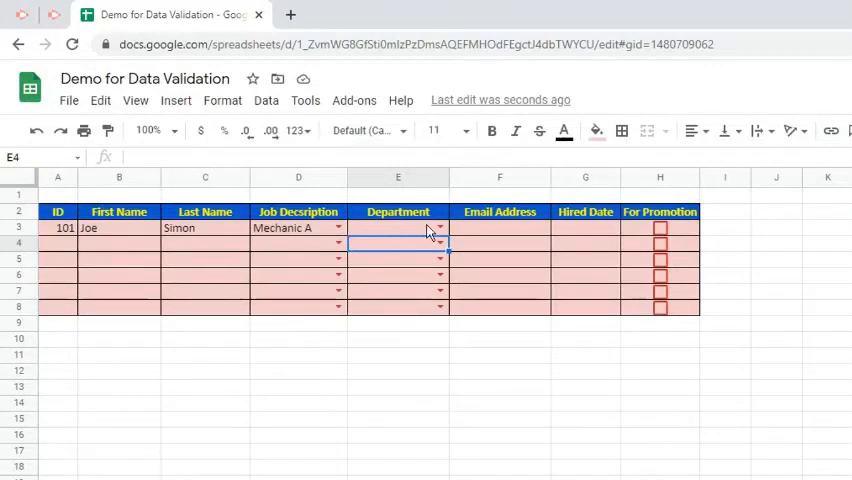
left_click(435, 228)
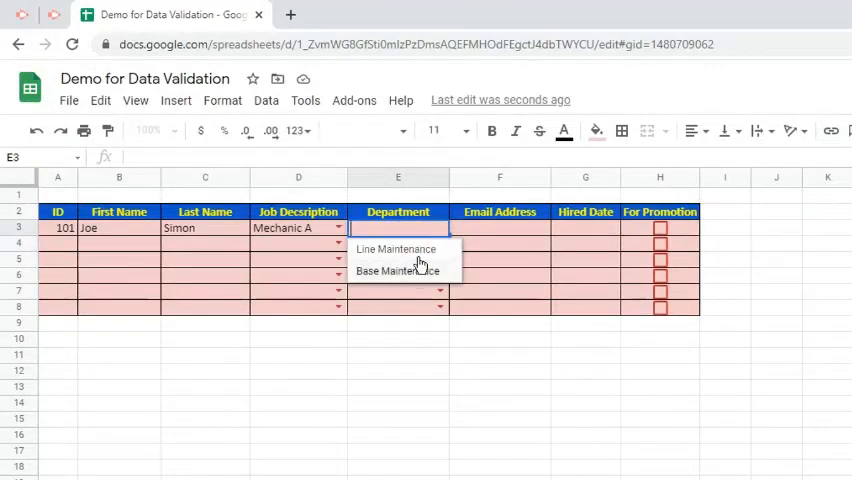
left_click(395, 248)
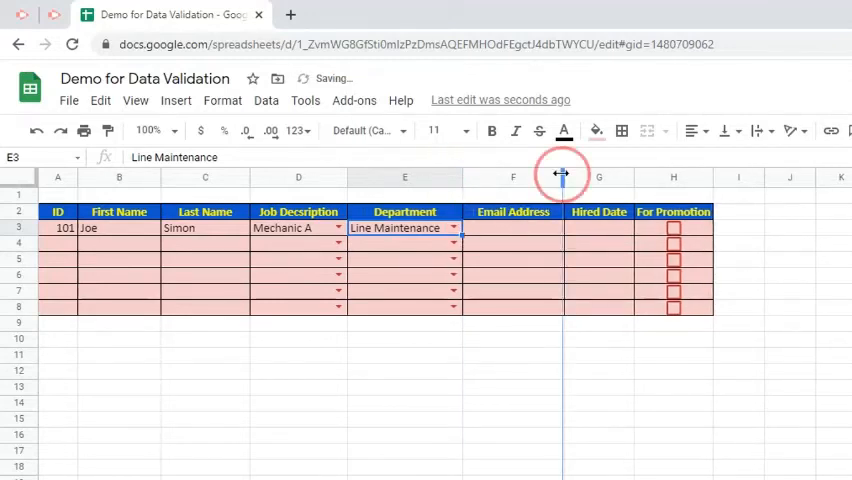
left_click(531, 227)
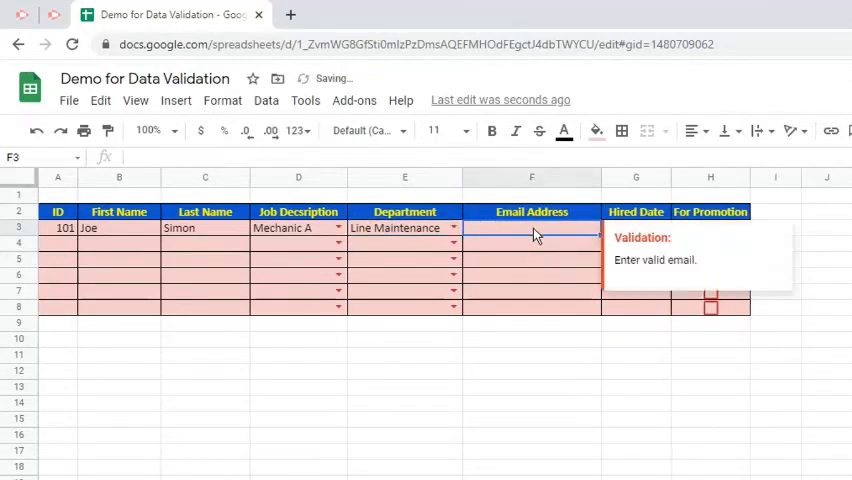
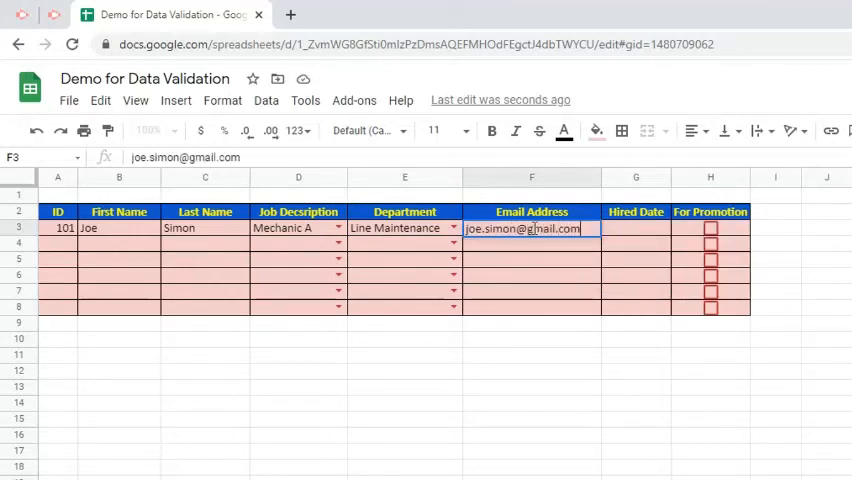
key("Enter")
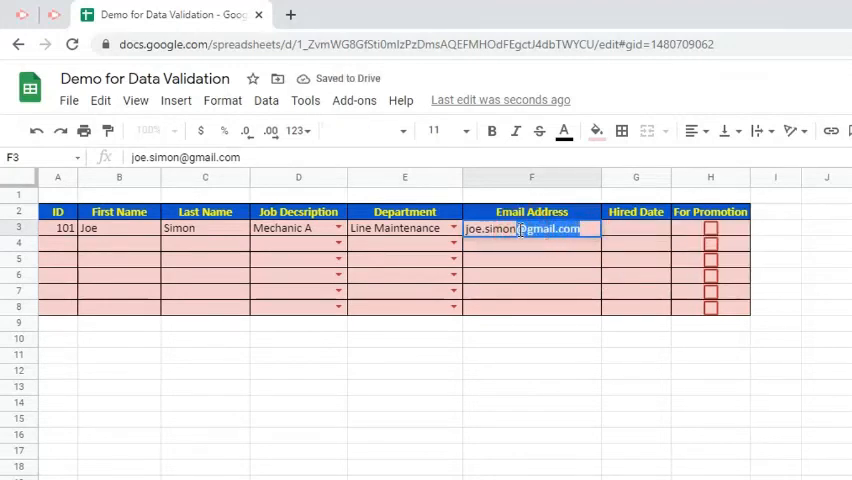
key("enter")
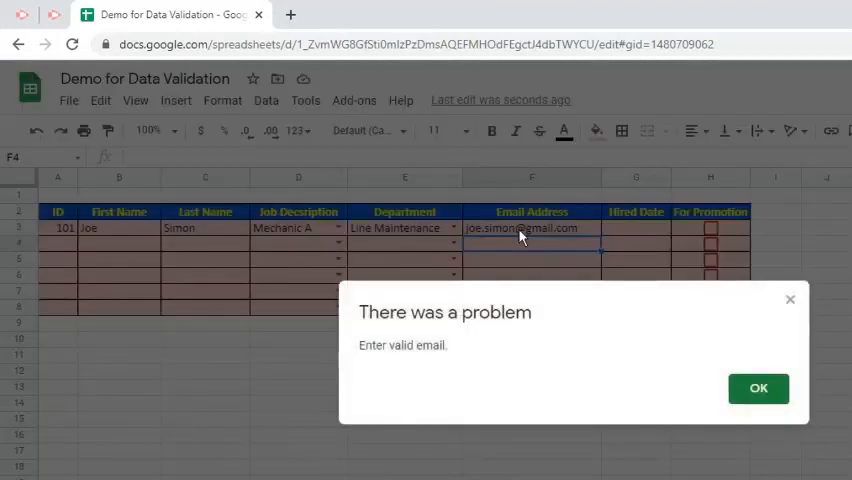
mouse_move(669, 353)
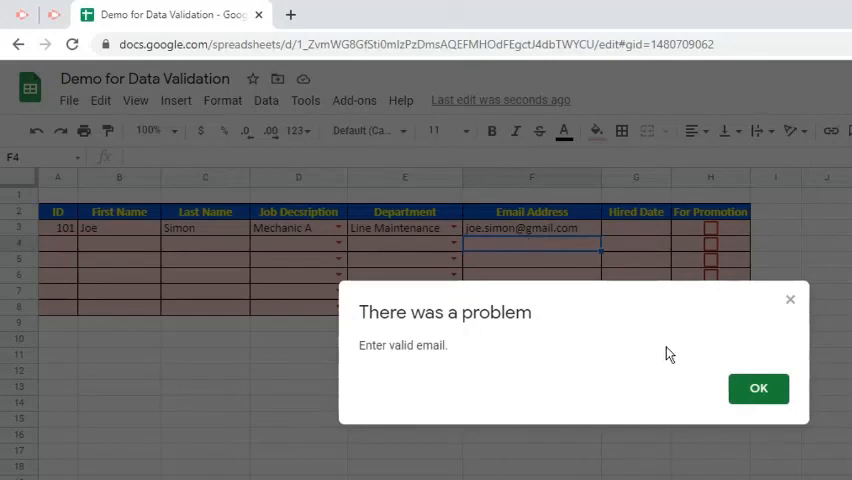
left_click(758, 388)
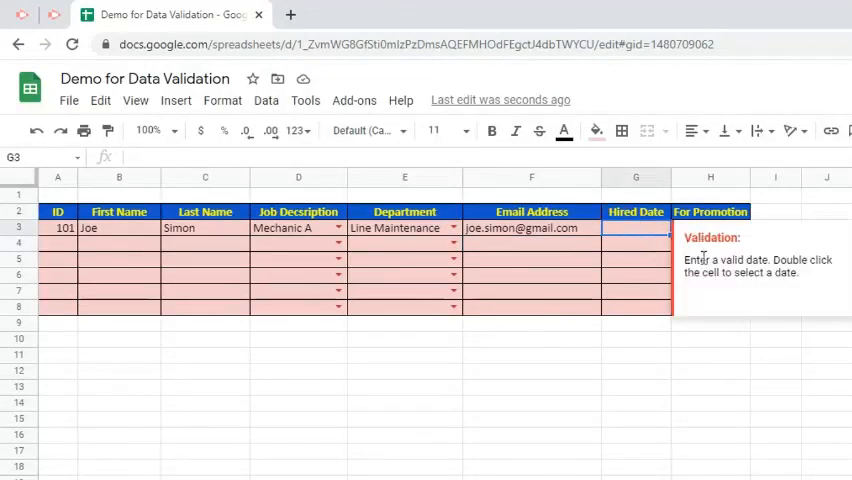
- Pick 2021-02-03 as the hired date in G3 from the calendar
double_click(636, 228)
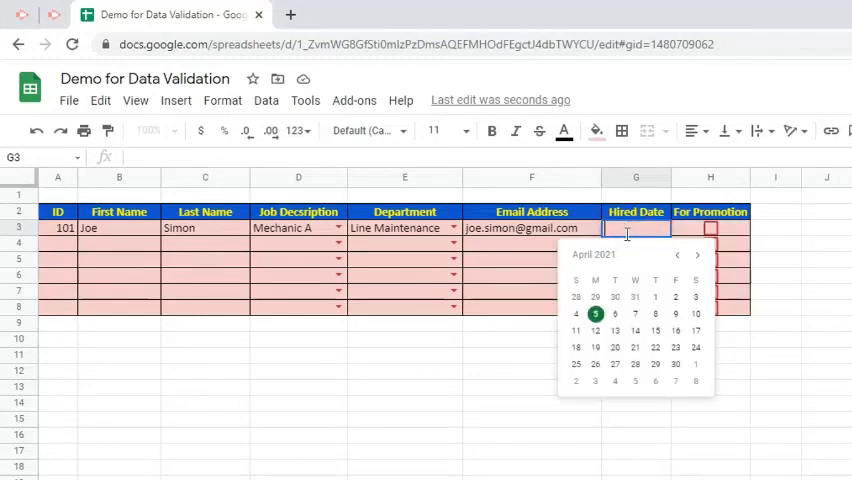
left_click(677, 255)
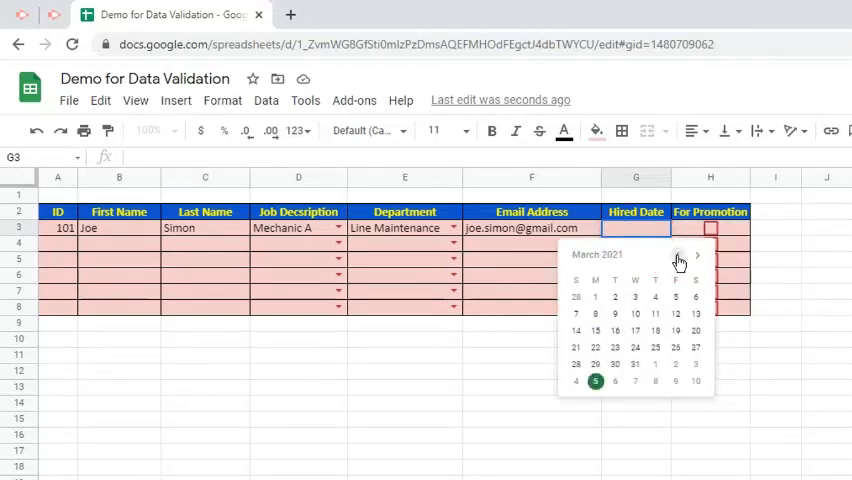
left_click(634, 297)
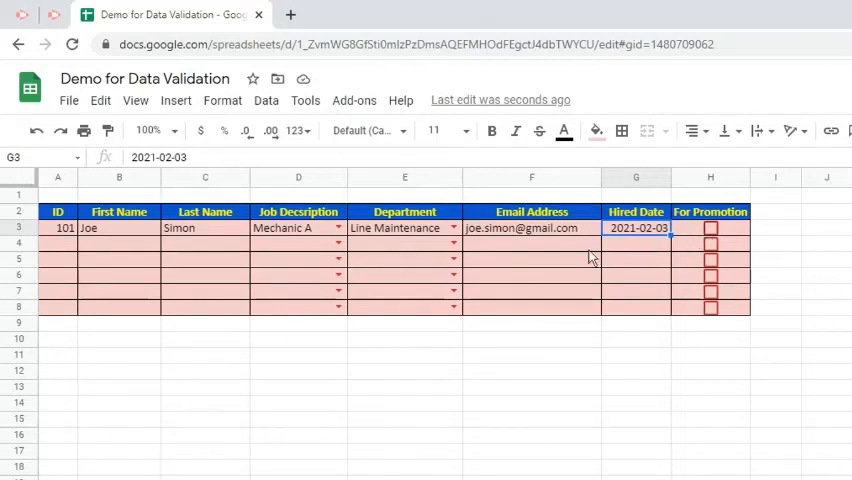
- Begin the second employee's row at A4 and set the department to Base Maintenance
left_click(57, 242)
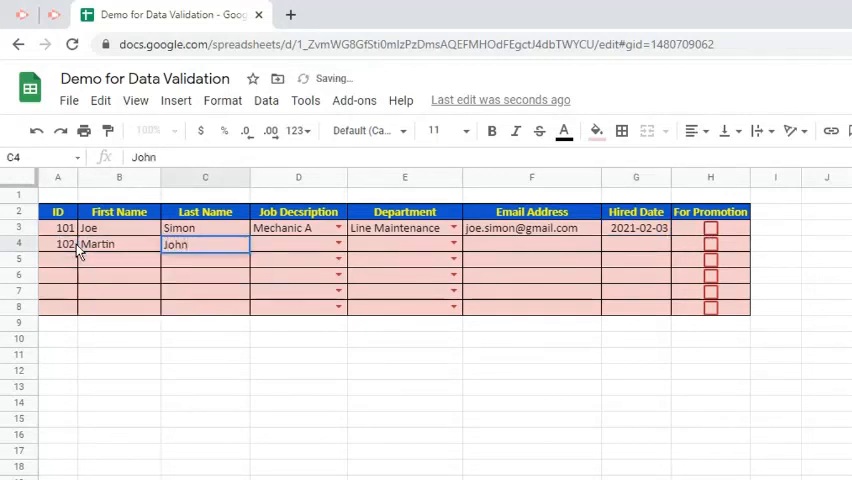
left_click(453, 244)
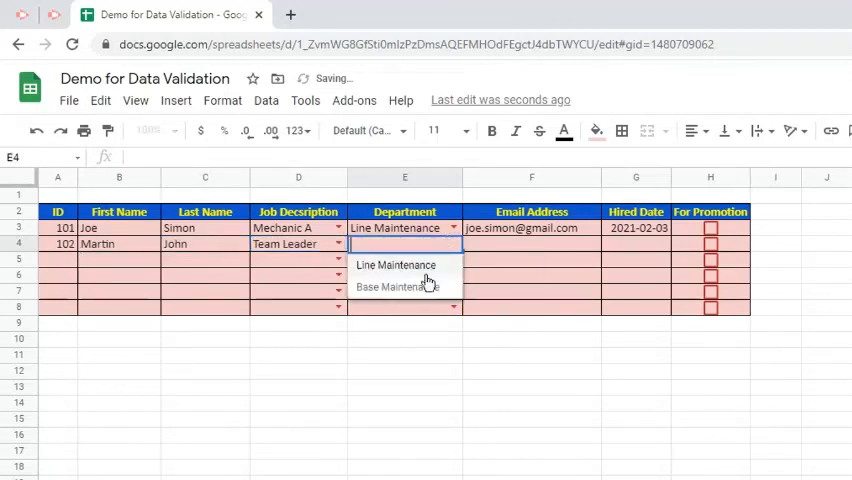
left_click(395, 287)
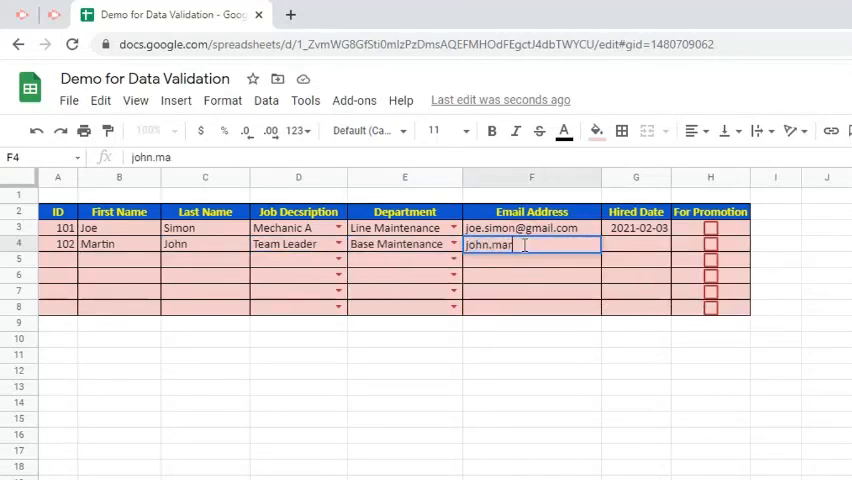
left_click(636, 244)
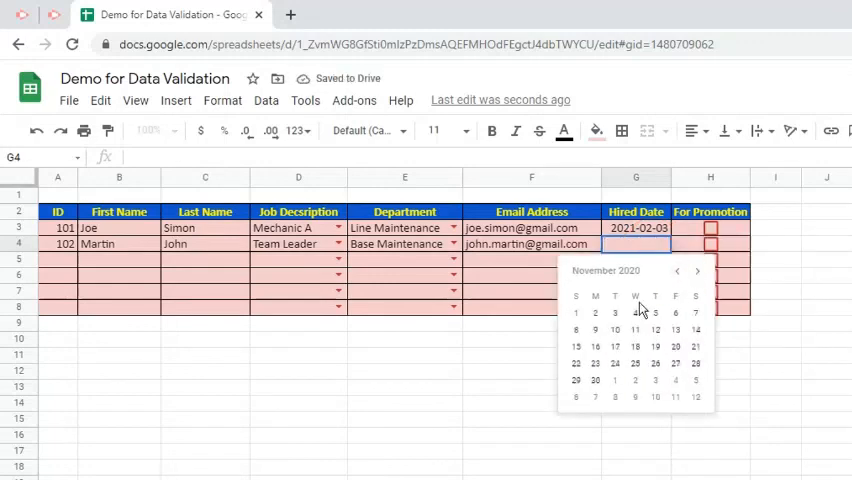